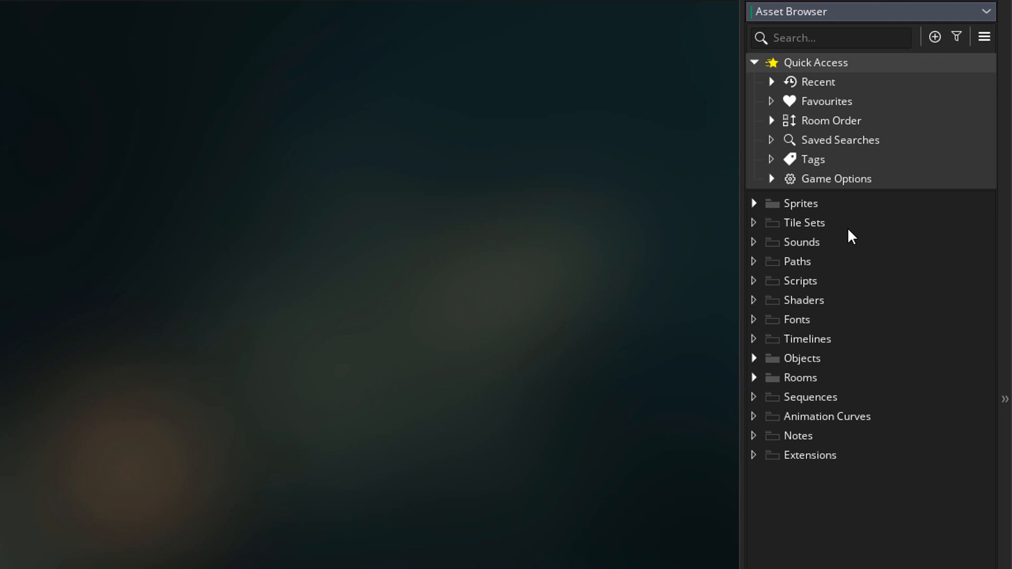
mouse_move(873, 461)
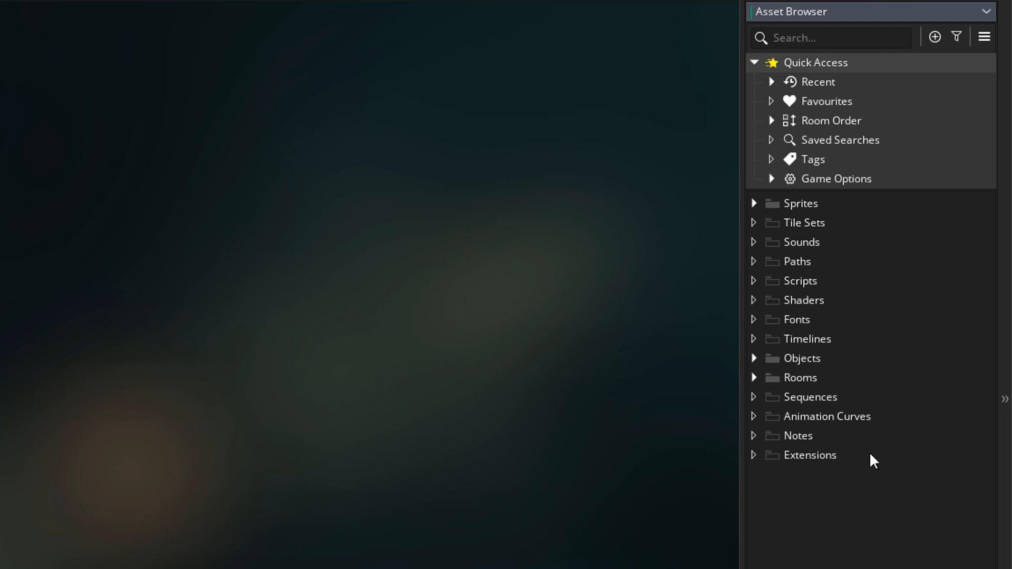
mouse_move(841, 229)
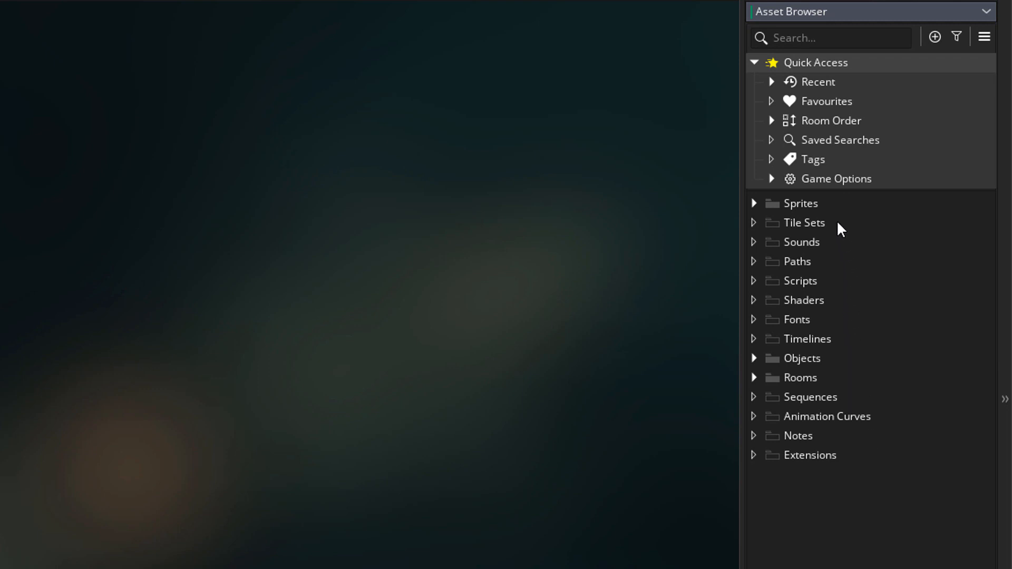
Delete the seven unused asset groups, keeping only Sprites, Objects and Rooms.
left_click(803, 223)
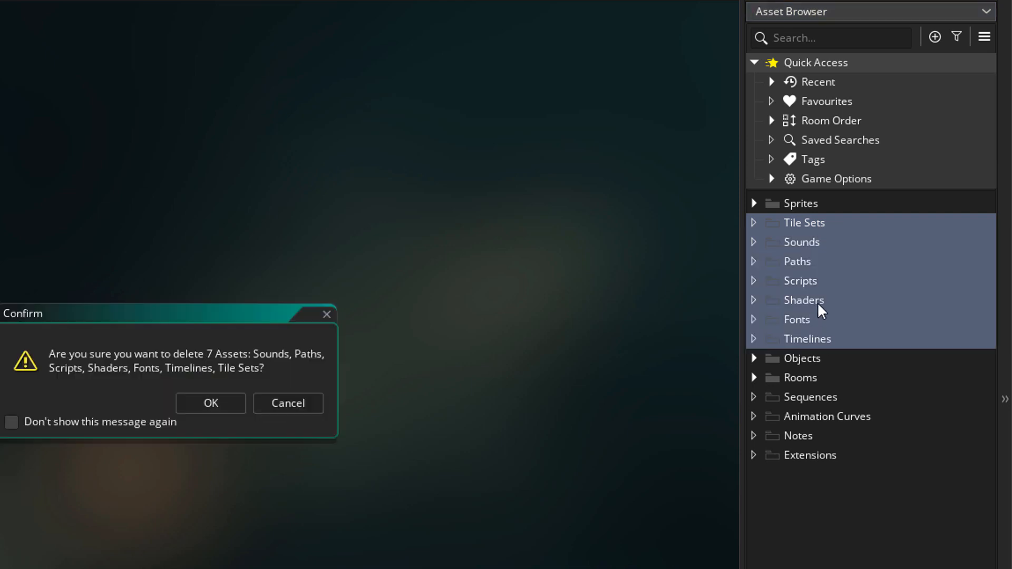
left_click(210, 403)
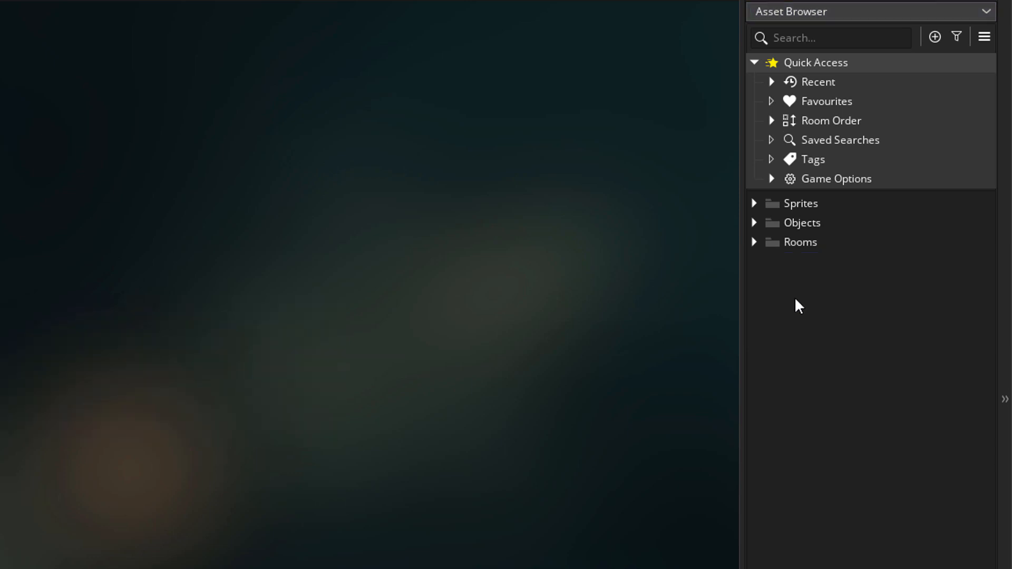
mouse_move(763, 253)
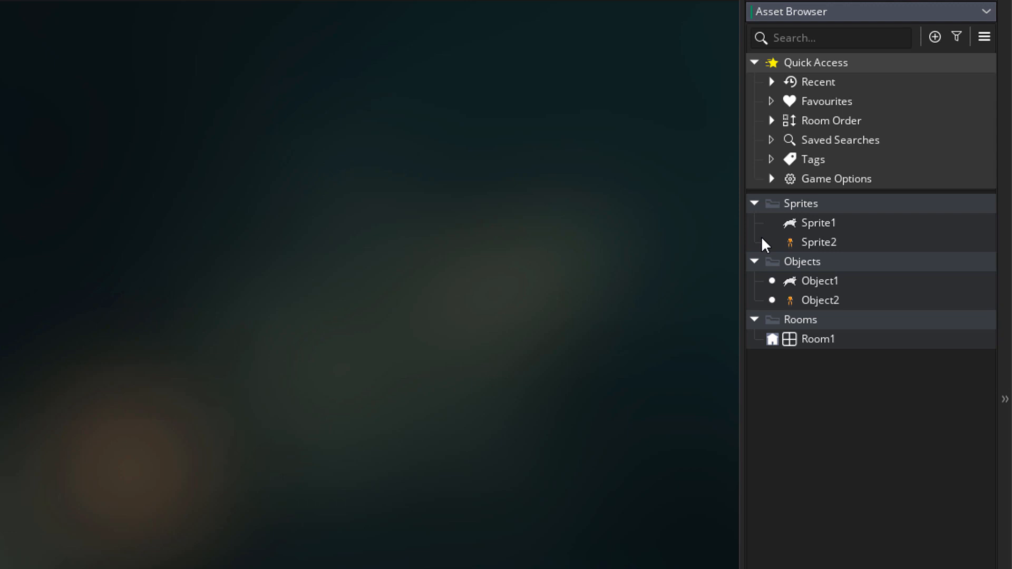
mouse_move(788, 389)
type("New")
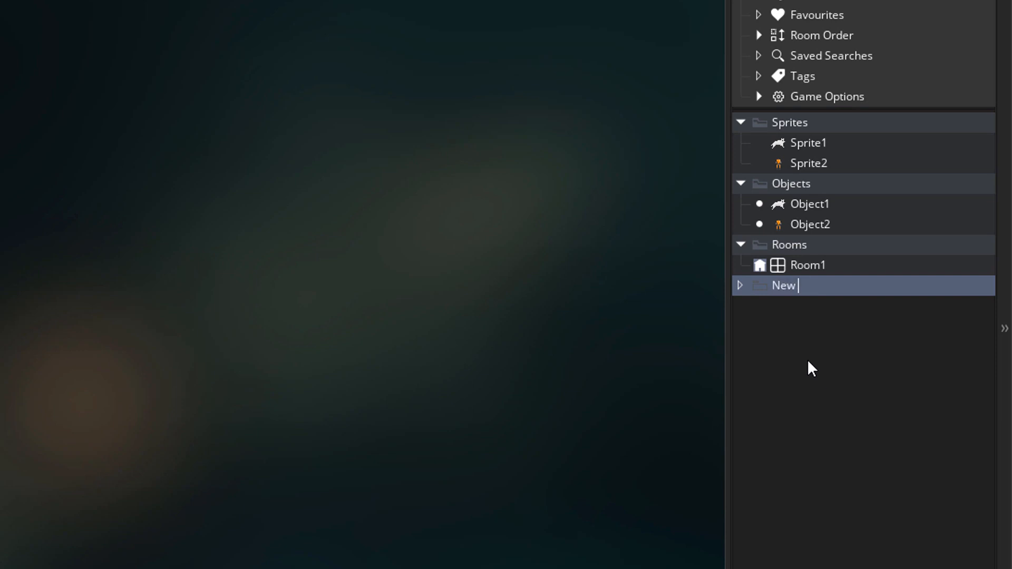
Name the new group 'New Group' and review context actions for it, Objects and Object1.
type("Group")
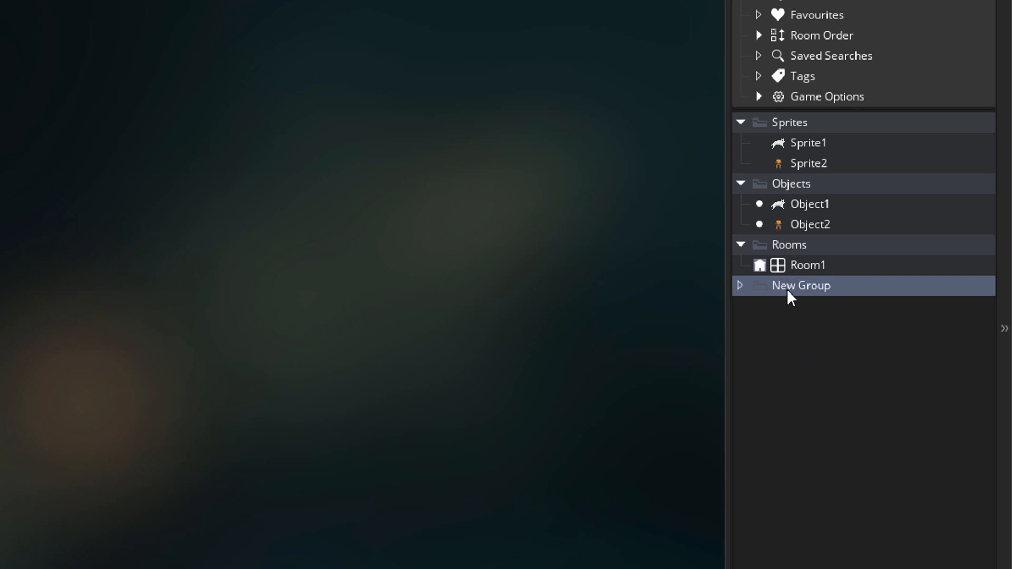
right_click(800, 285)
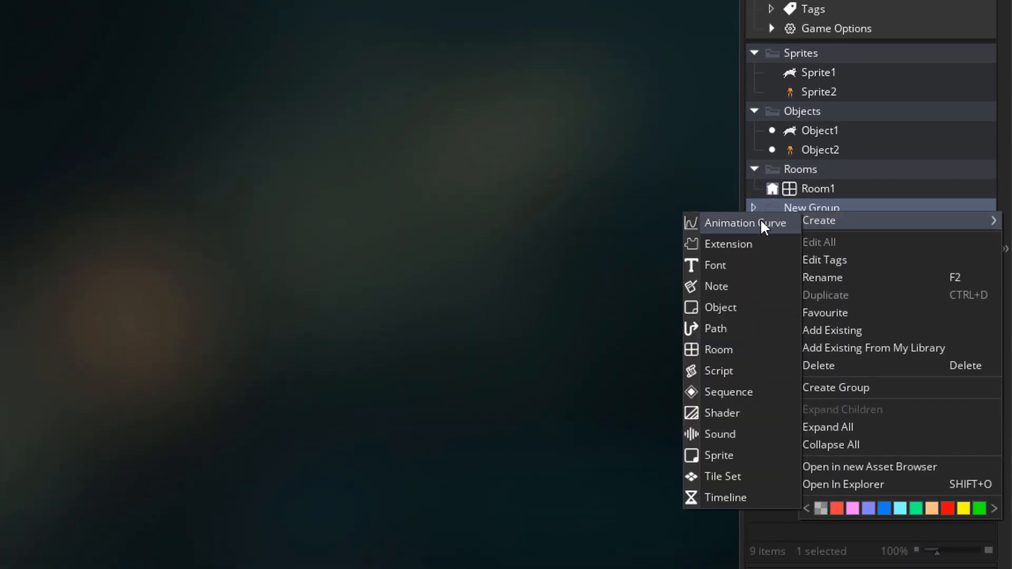
mouse_move(722, 476)
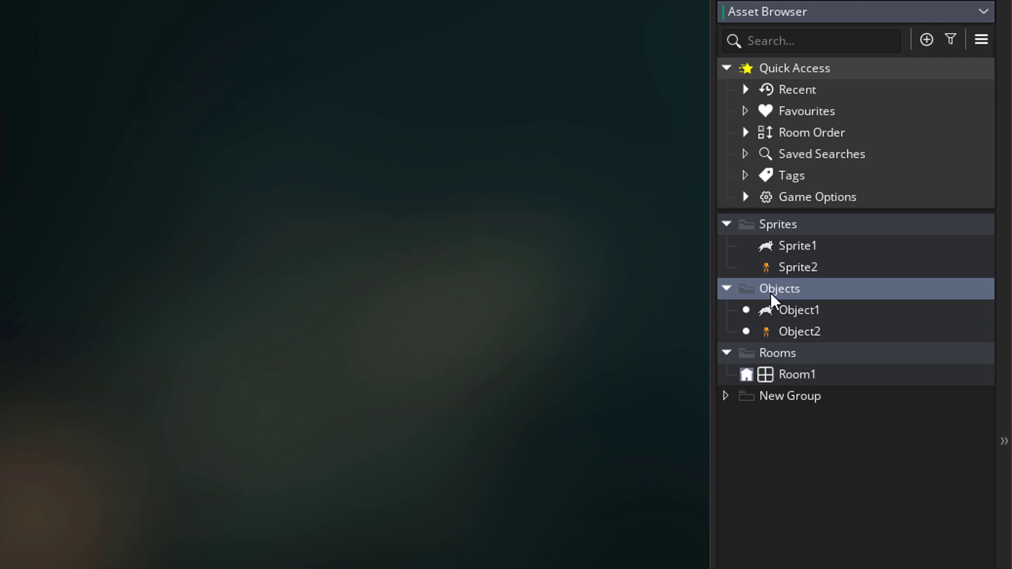
right_click(779, 288)
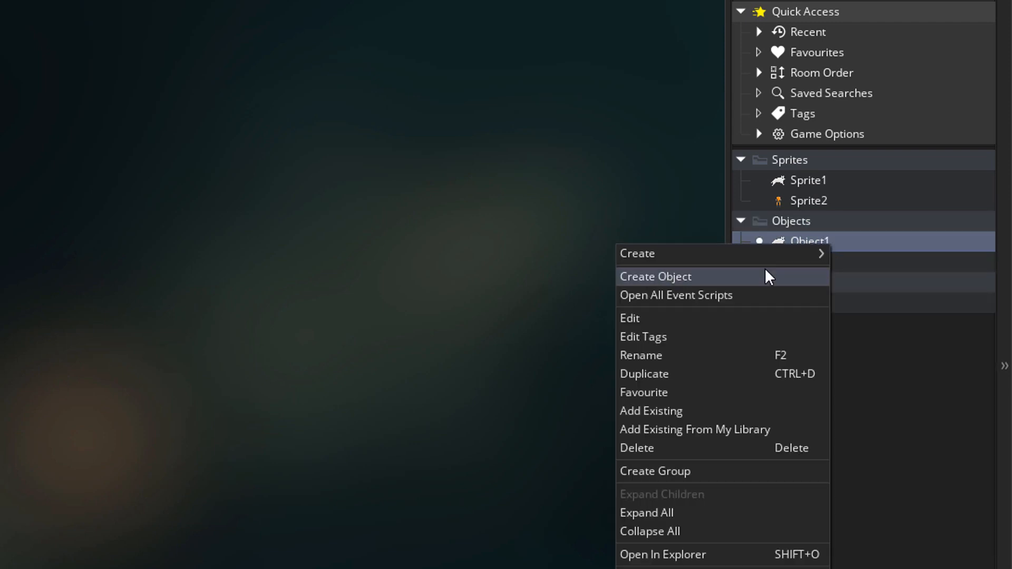
right_click(807, 180)
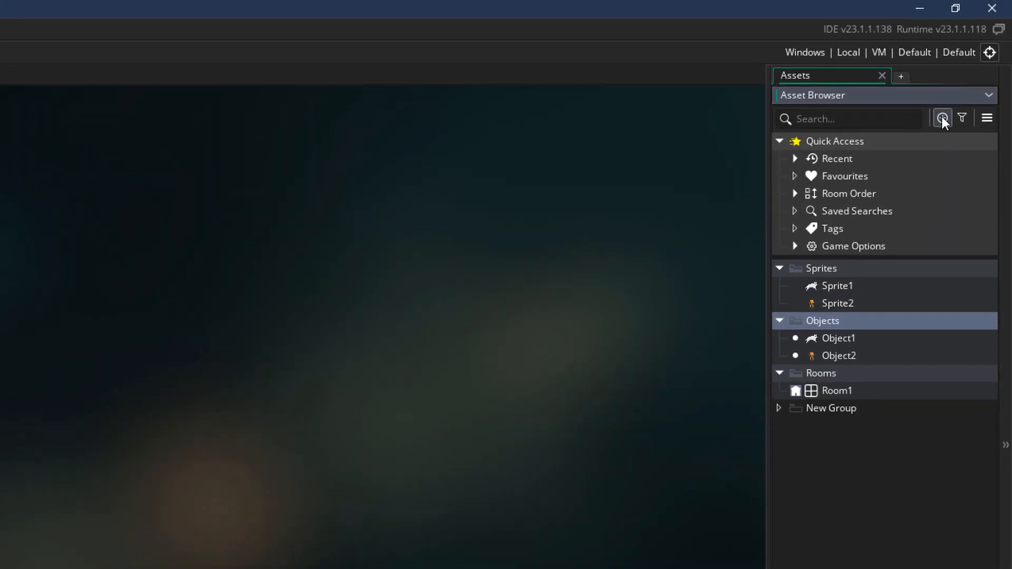
Create Object3 and Sprite3 via Create Asset, keeping the default name Sprite3.
left_click(942, 119)
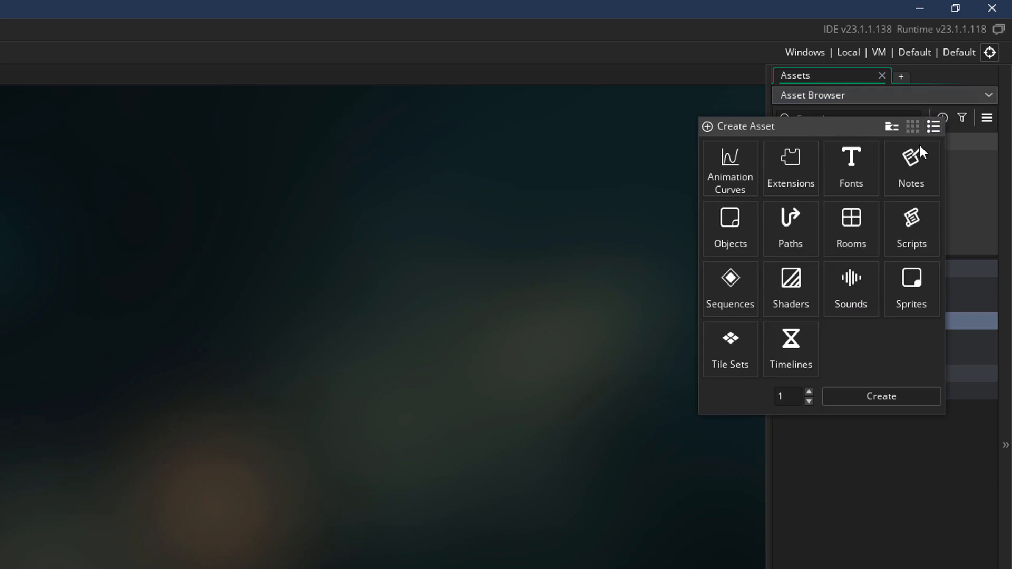
mouse_move(759, 317)
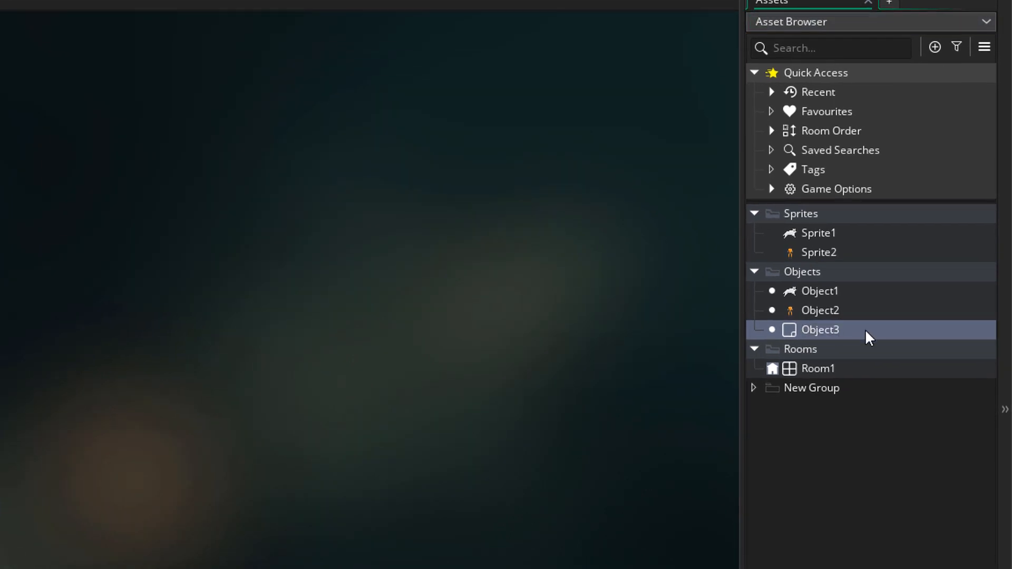
left_click(934, 47)
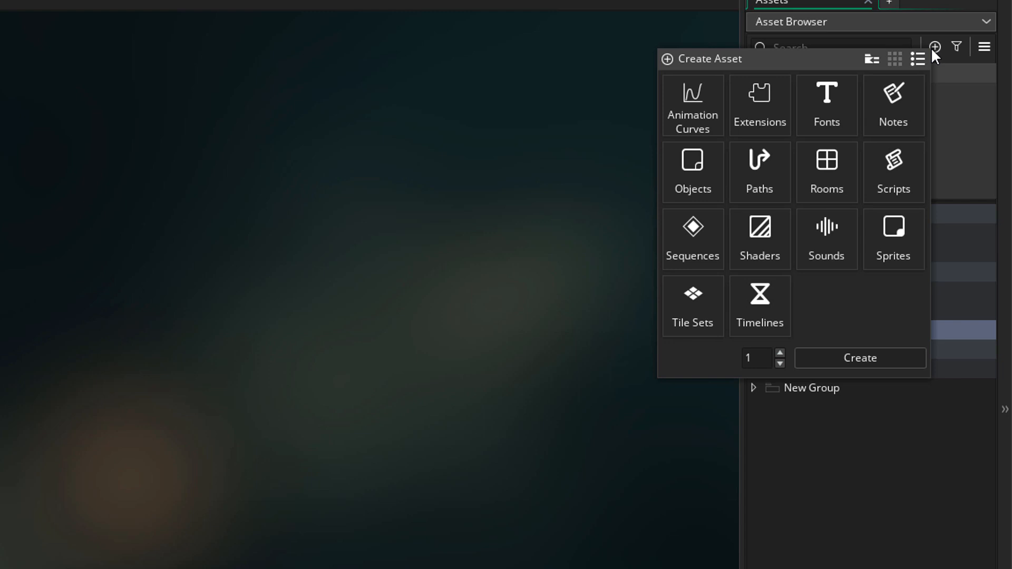
mouse_move(911, 242)
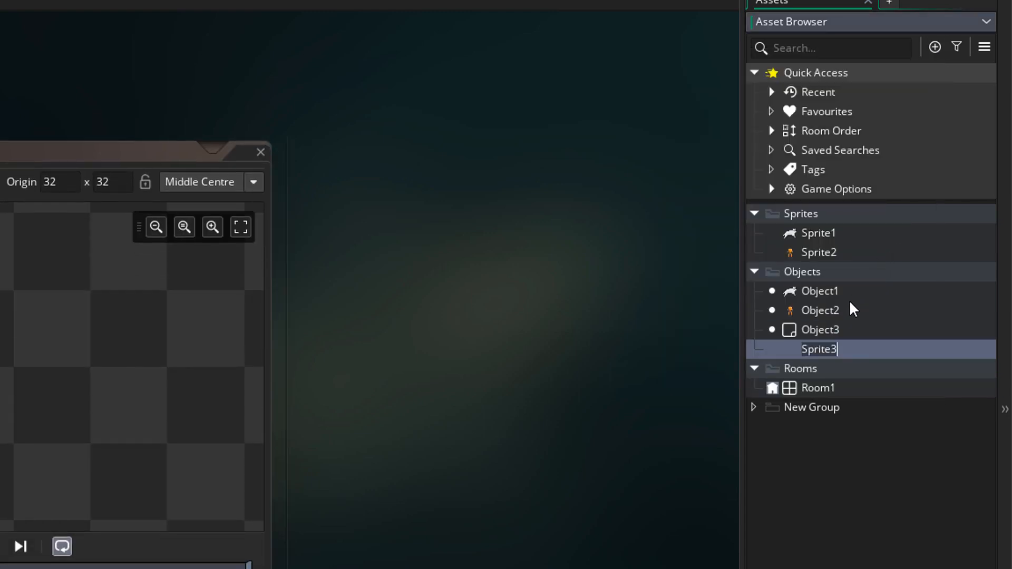
key("Return")
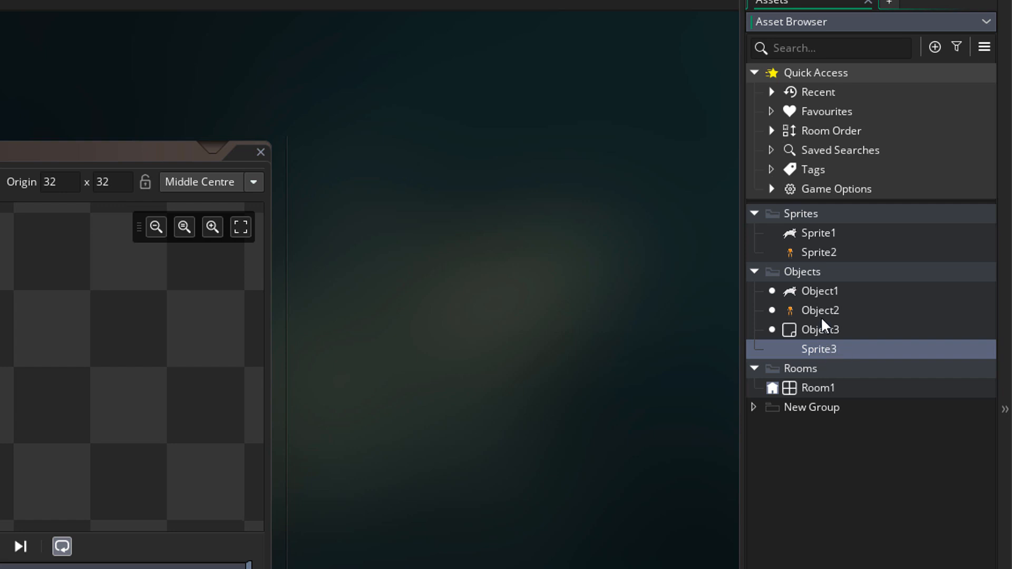
left_click(934, 47)
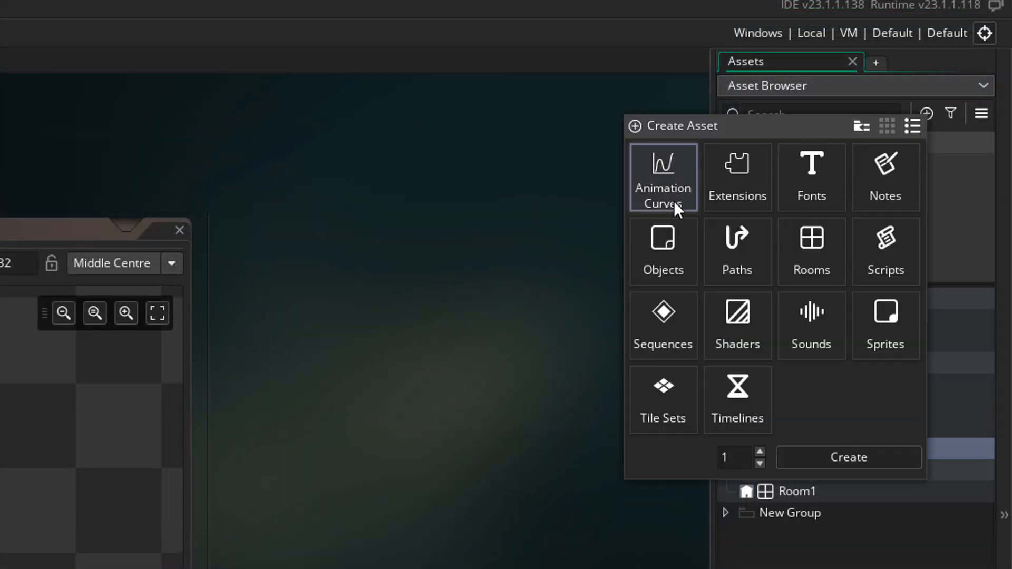
left_click(663, 324)
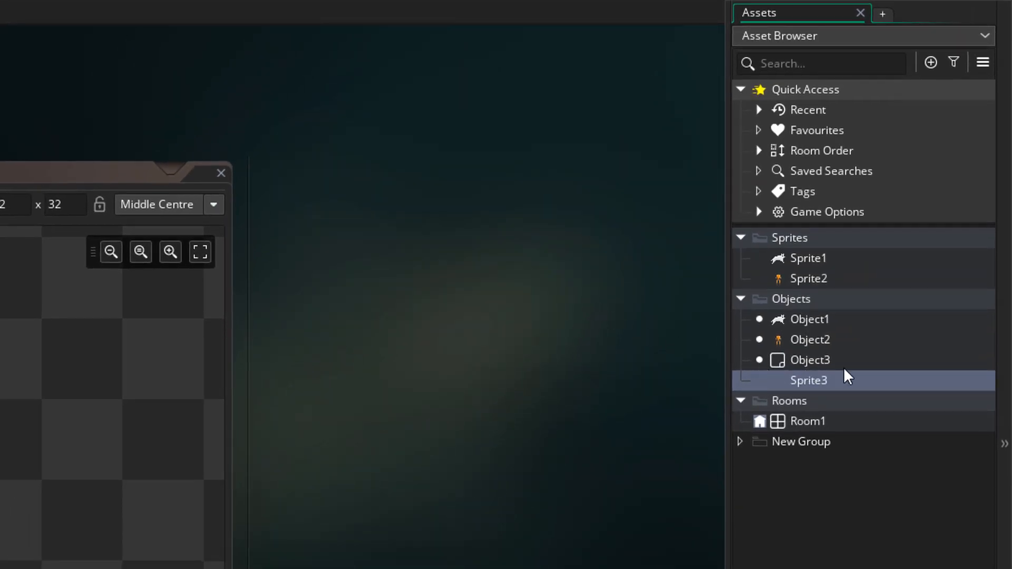
Select Sprite3 through Object1 in Objects and collapse the Objects group.
left_click(810, 319)
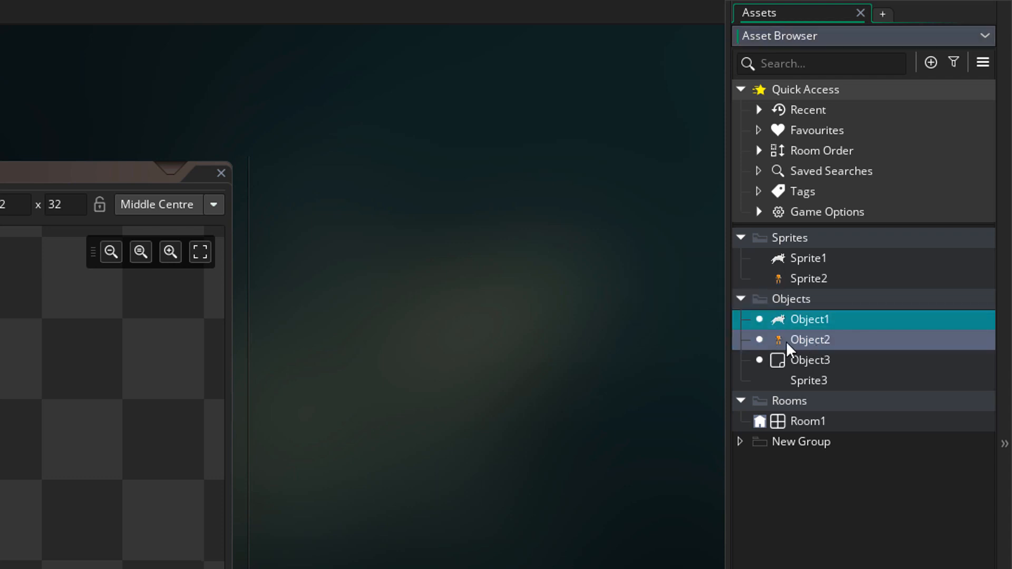
left_click(807, 380)
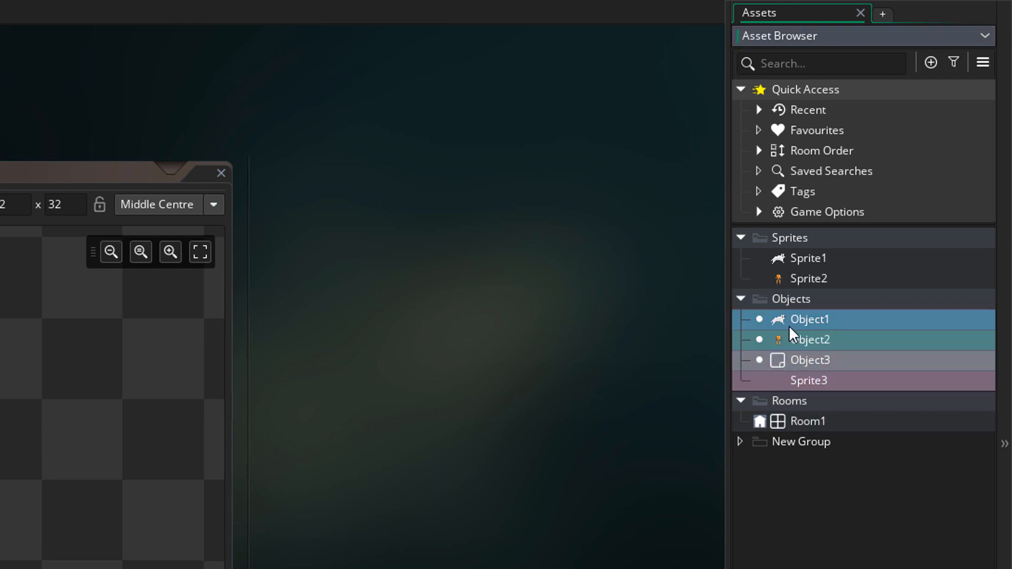
left_click(809, 379)
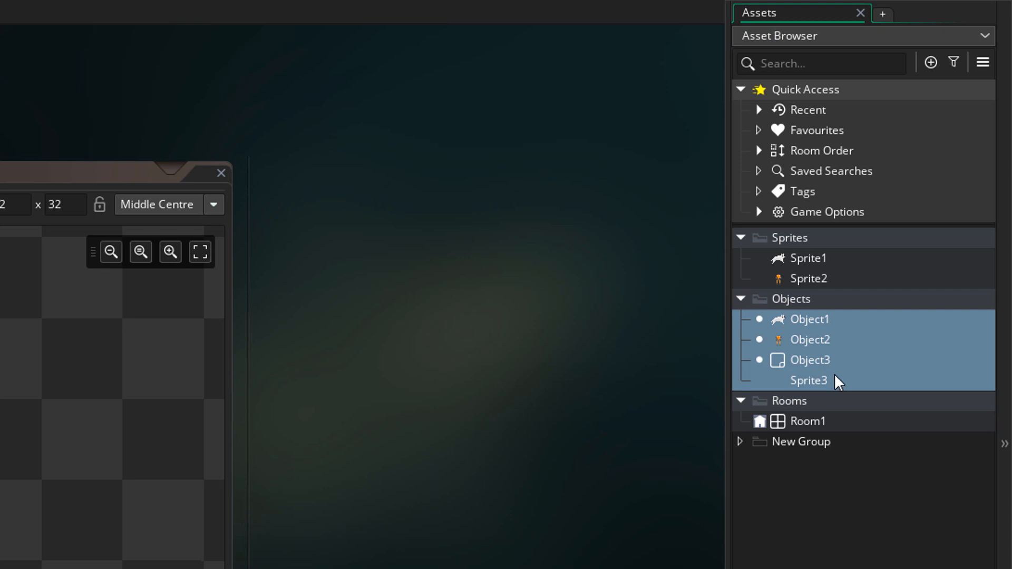
left_click(740, 298)
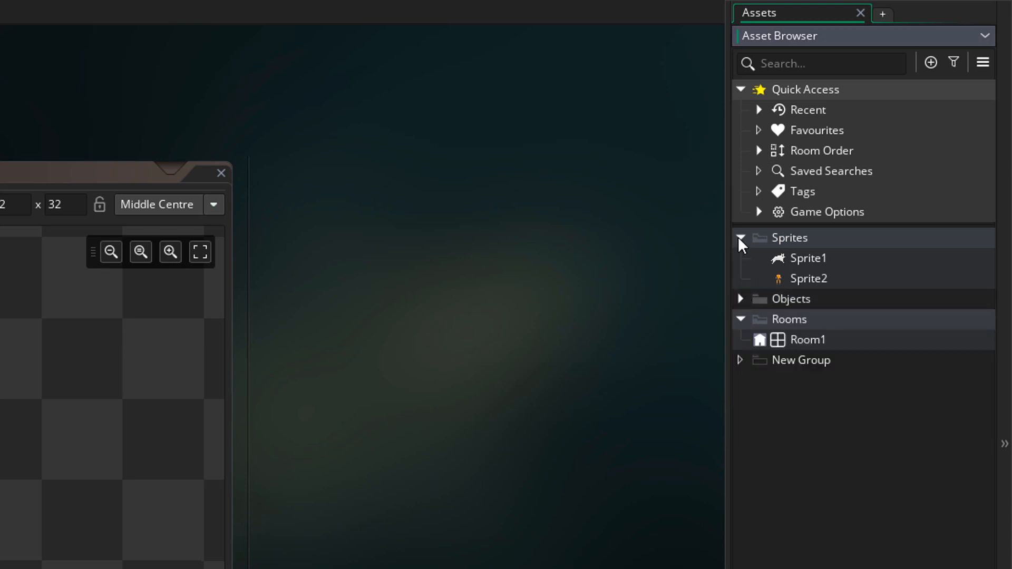
Fold Sprites and Rooms, then check Quick Access Recent and Favourites lists for the favourited objects.
left_click(740, 238)
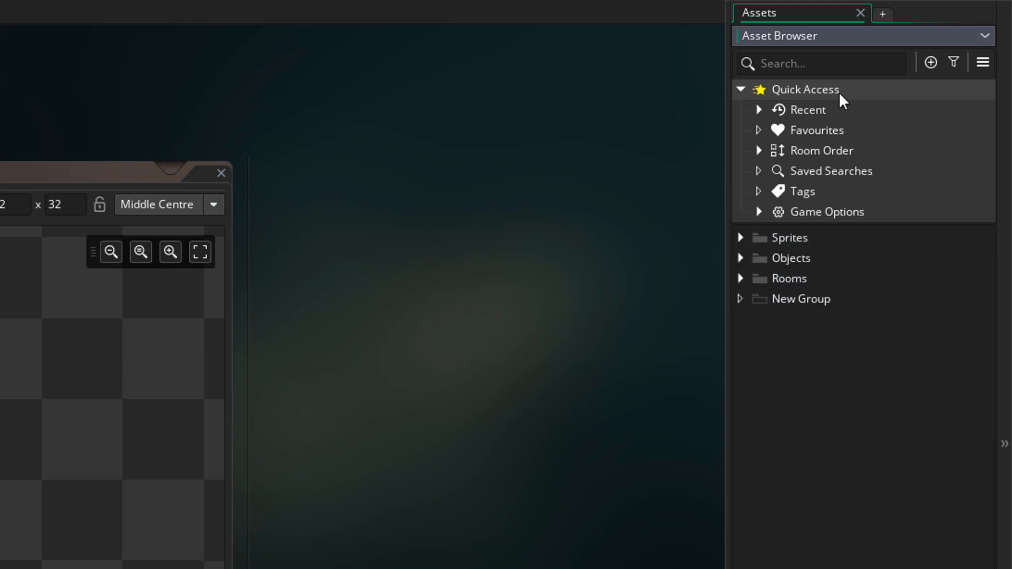
left_click(741, 90)
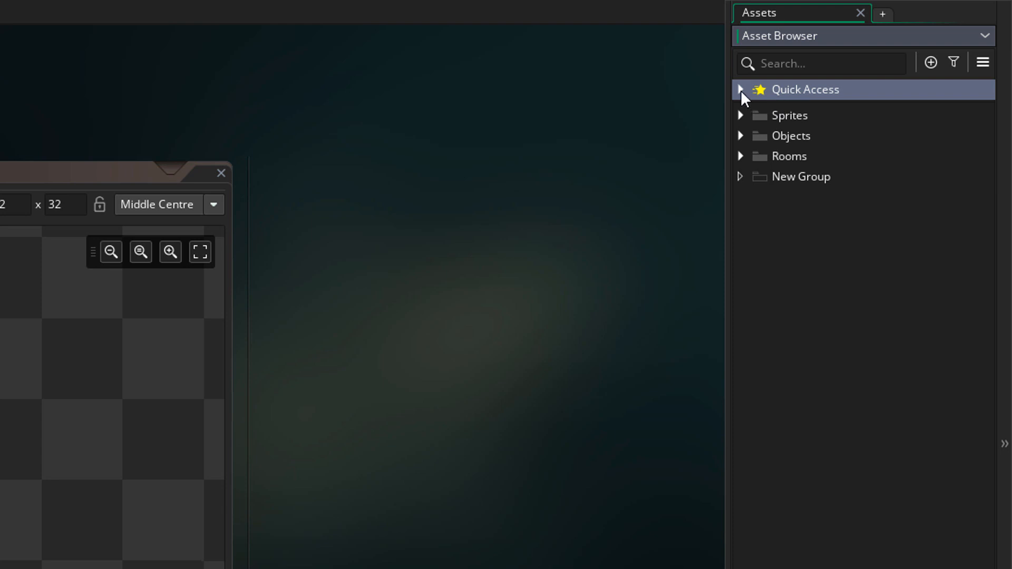
left_click(740, 89)
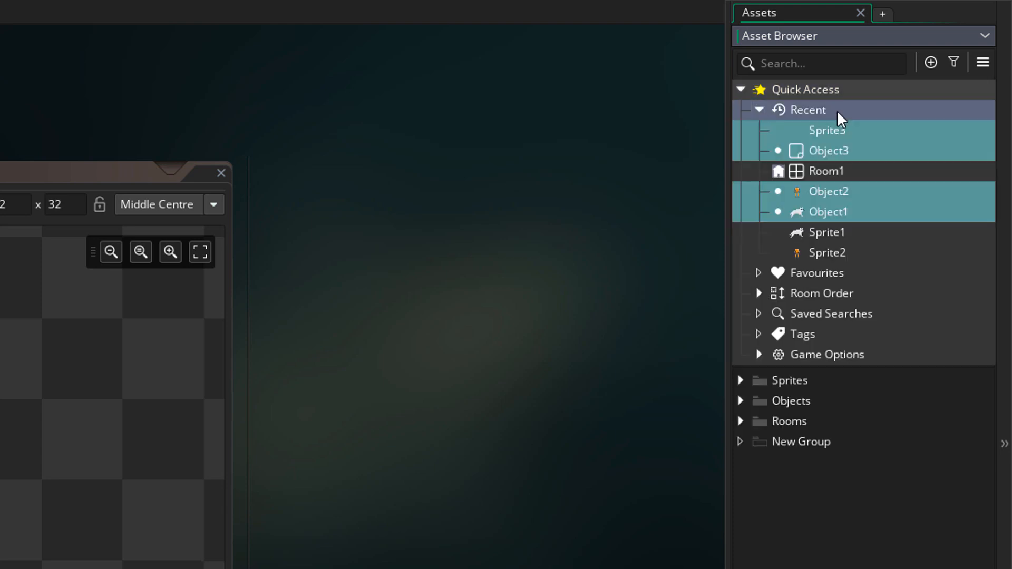
mouse_move(868, 140)
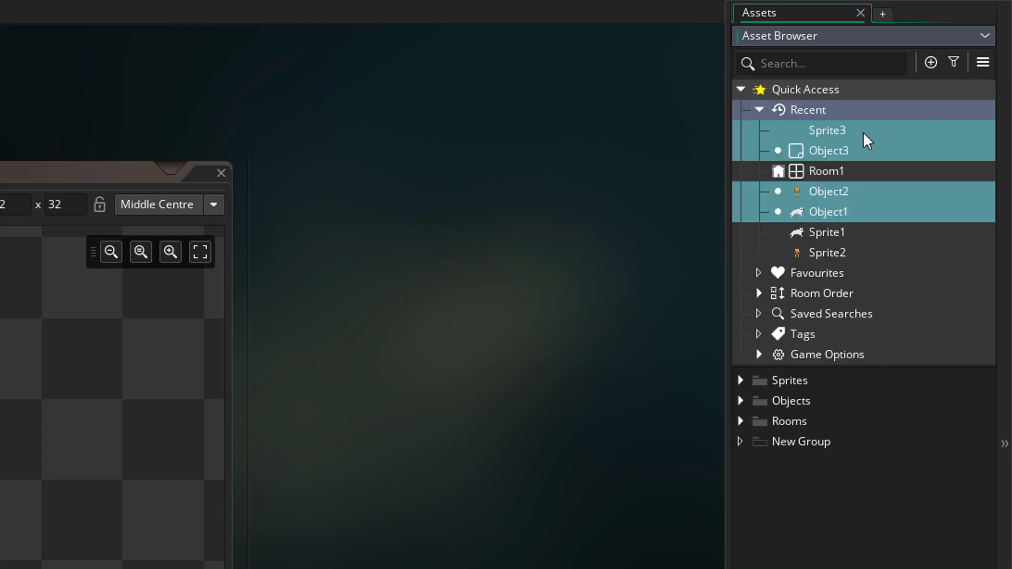
mouse_move(839, 127)
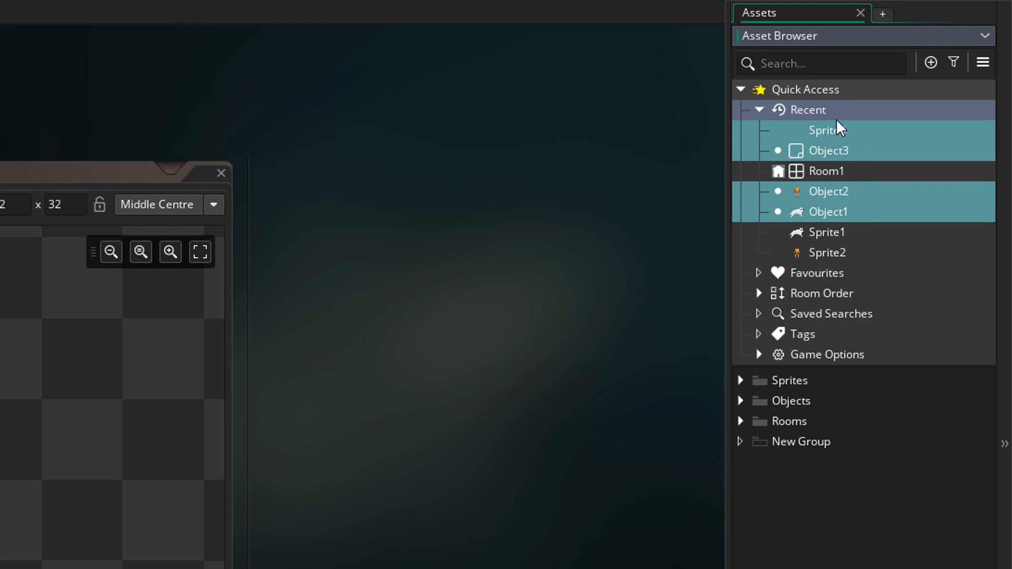
left_click(759, 109)
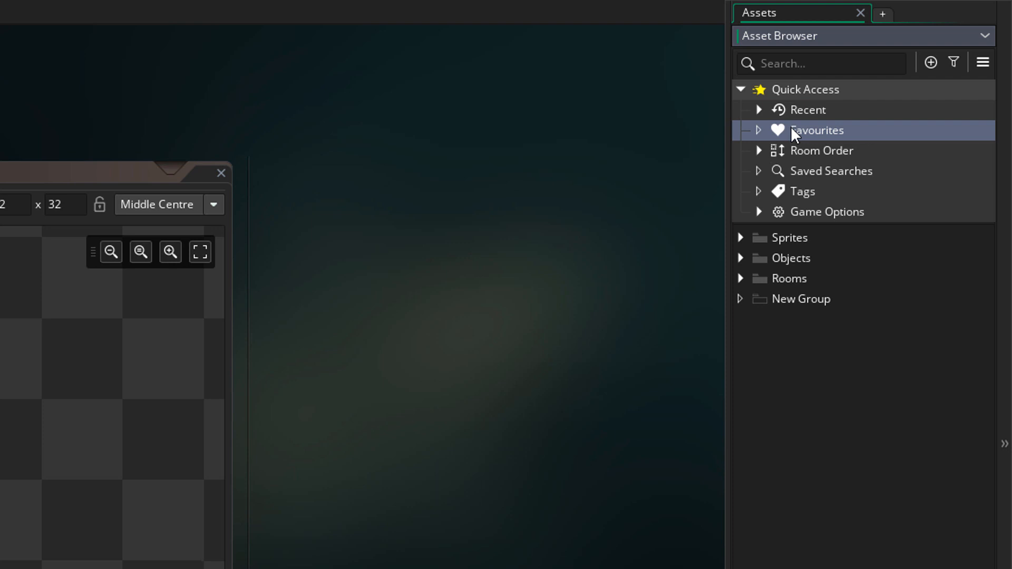
mouse_move(815, 146)
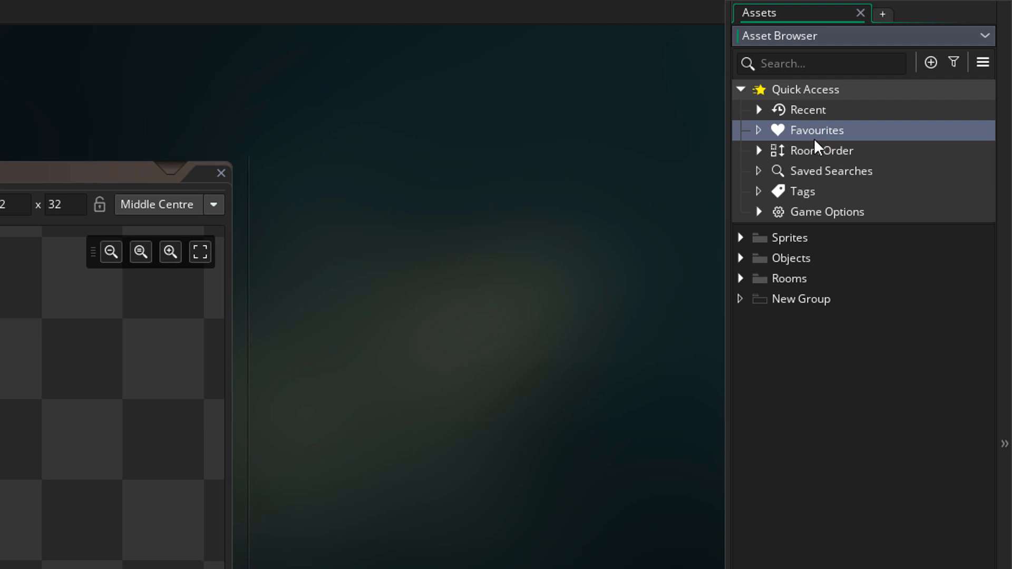
mouse_move(756, 261)
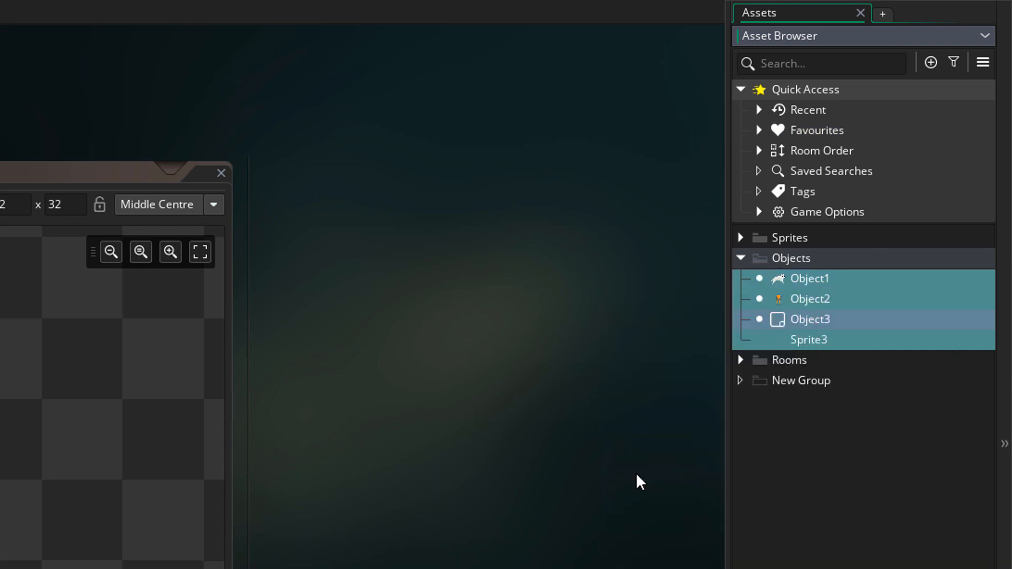
left_click(759, 130)
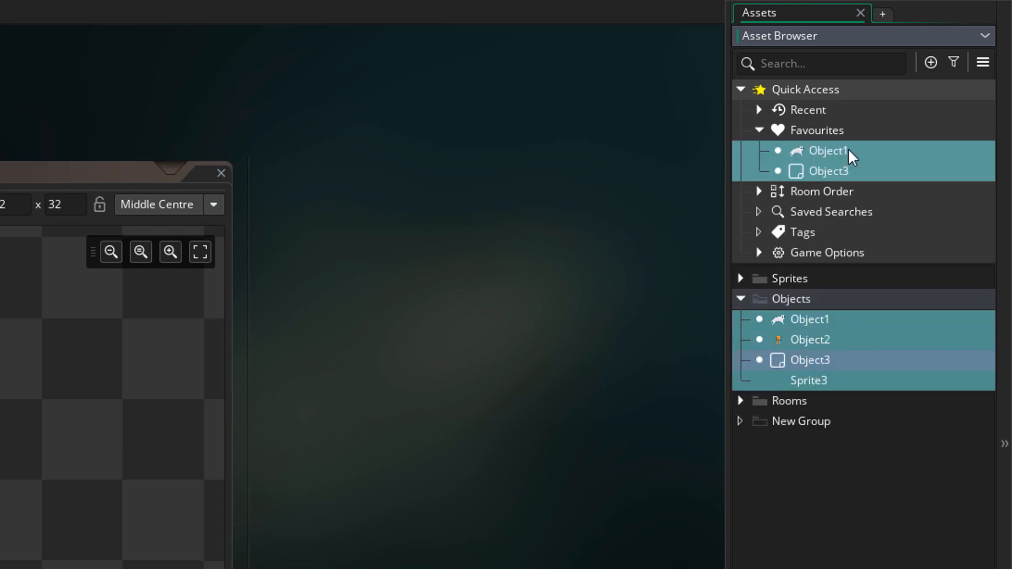
left_click(759, 130)
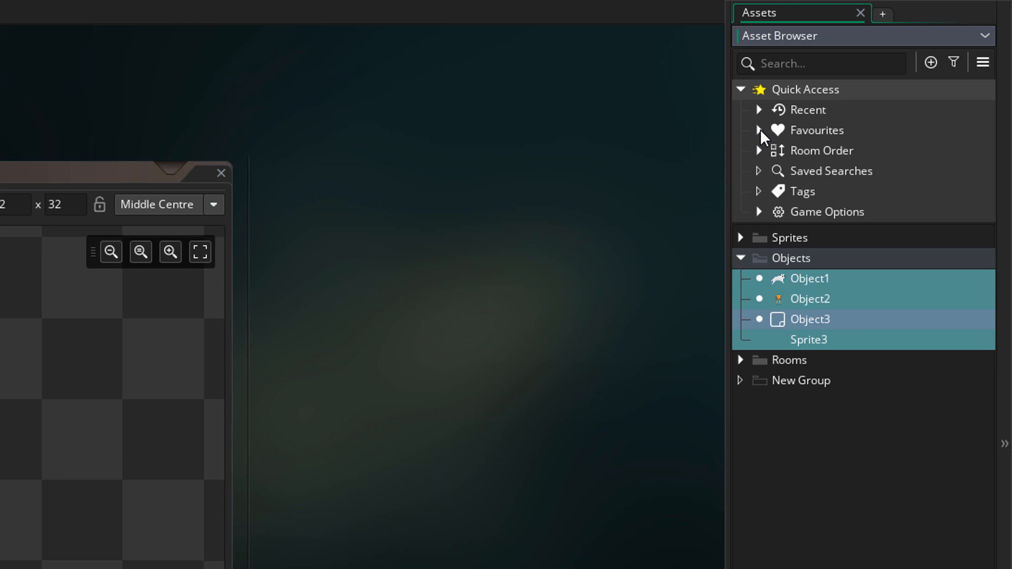
Show Room Order and view the Room1 → Room2 → Room3 inheritance chain in Room Manager.
left_click(760, 151)
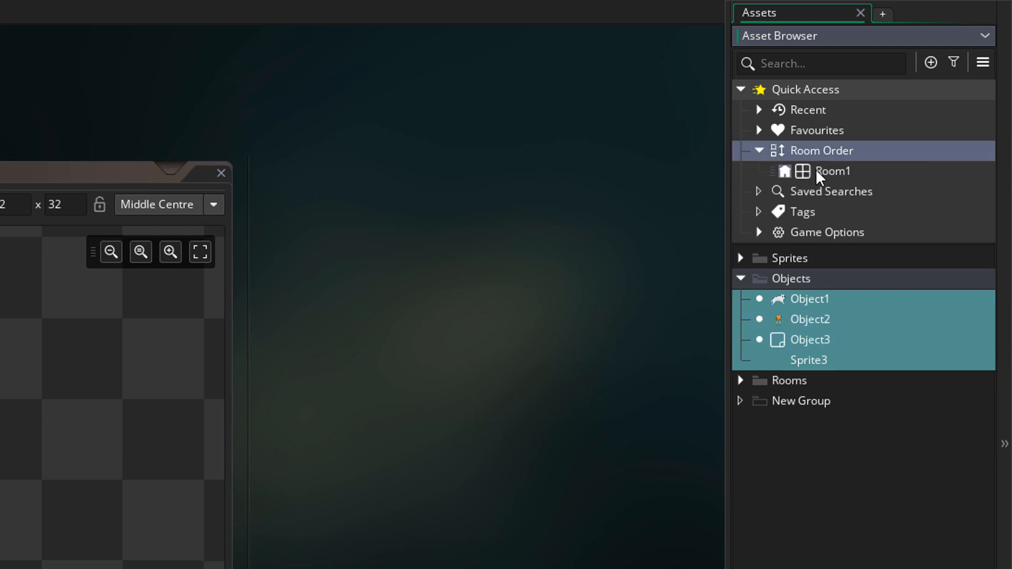
mouse_move(837, 182)
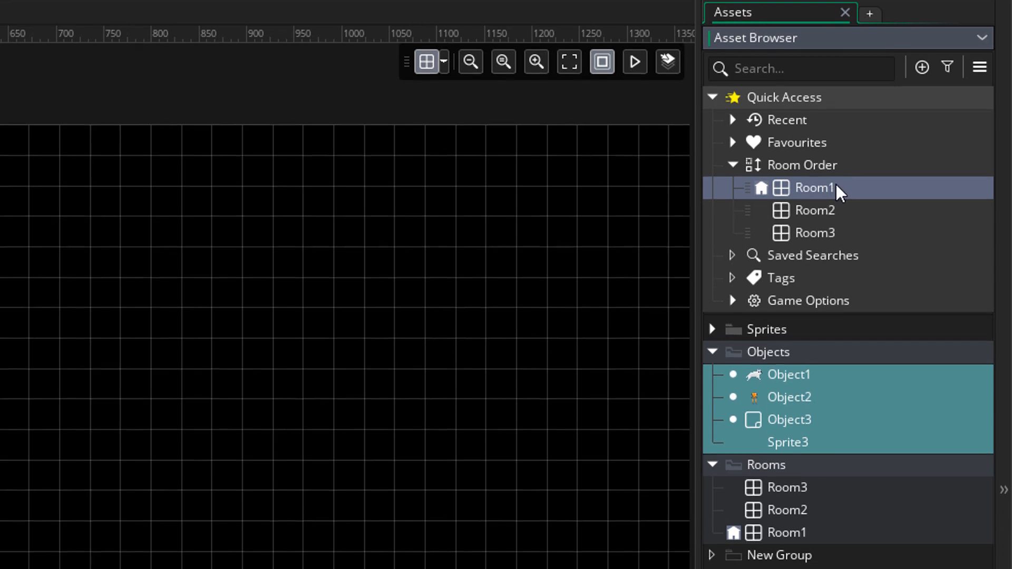
double_click(802, 165)
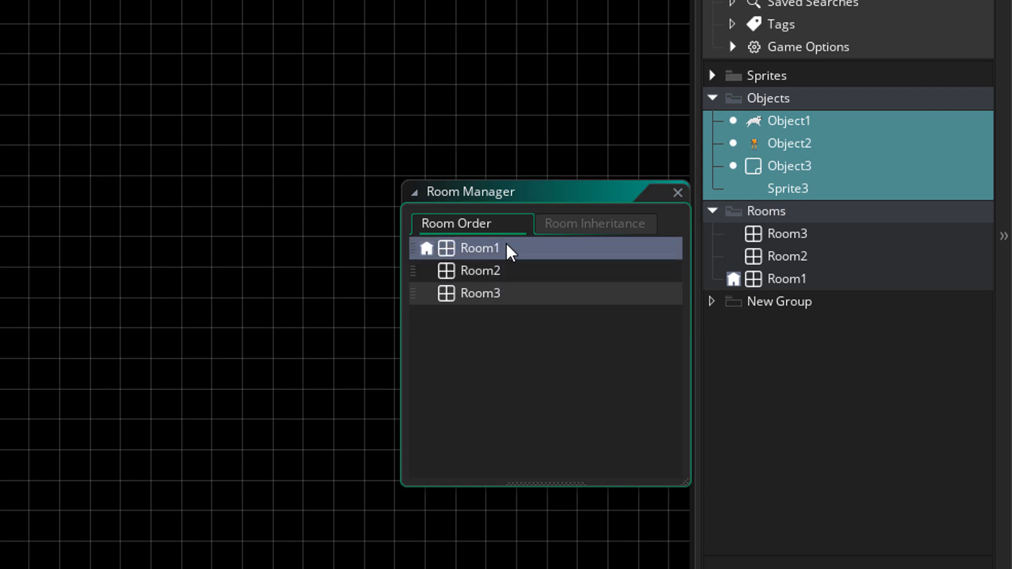
left_click(595, 223)
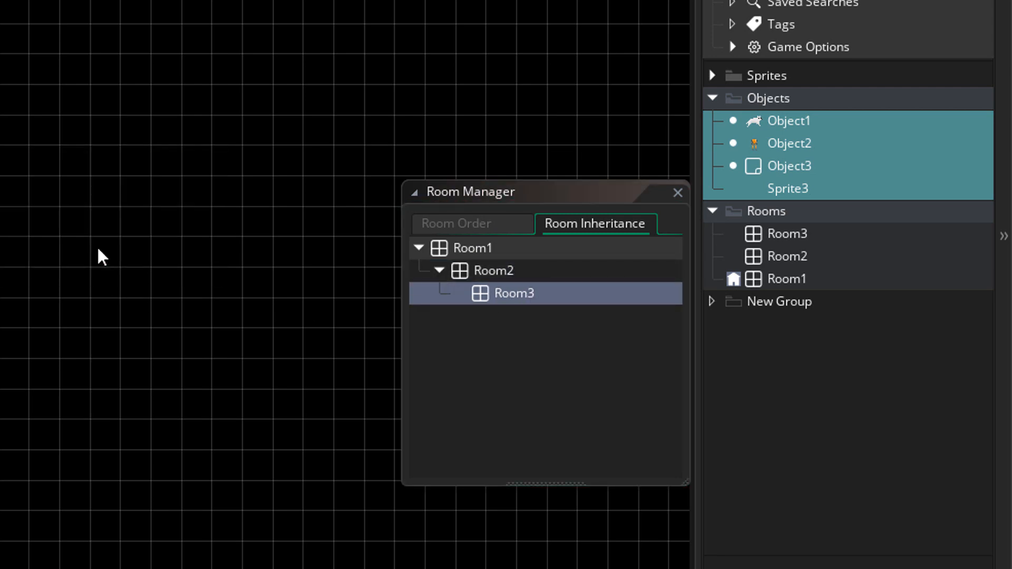
mouse_move(455, 337)
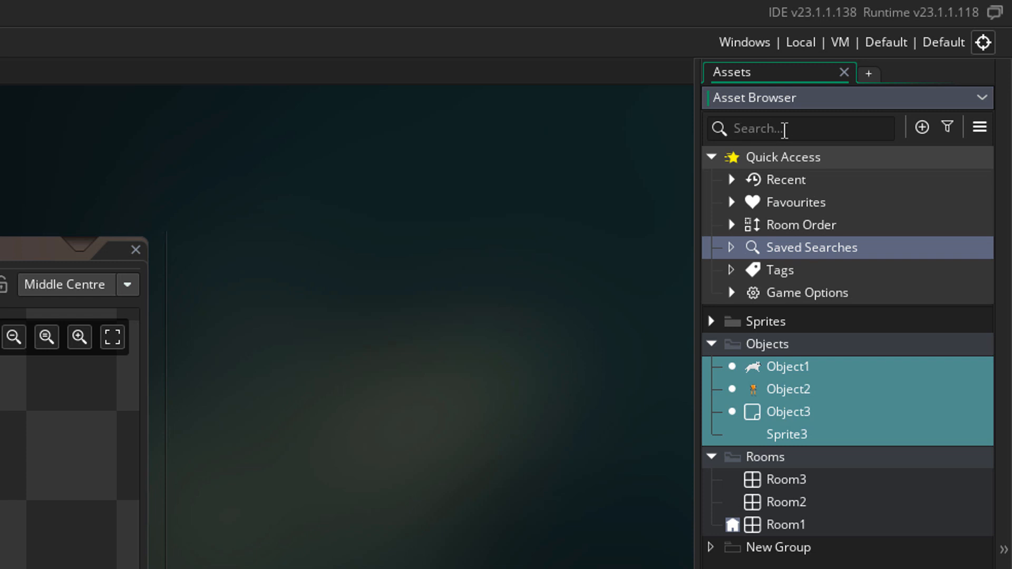
Search for 'object', save it under Saved Searches, and clear the filter.
left_click(800, 127)
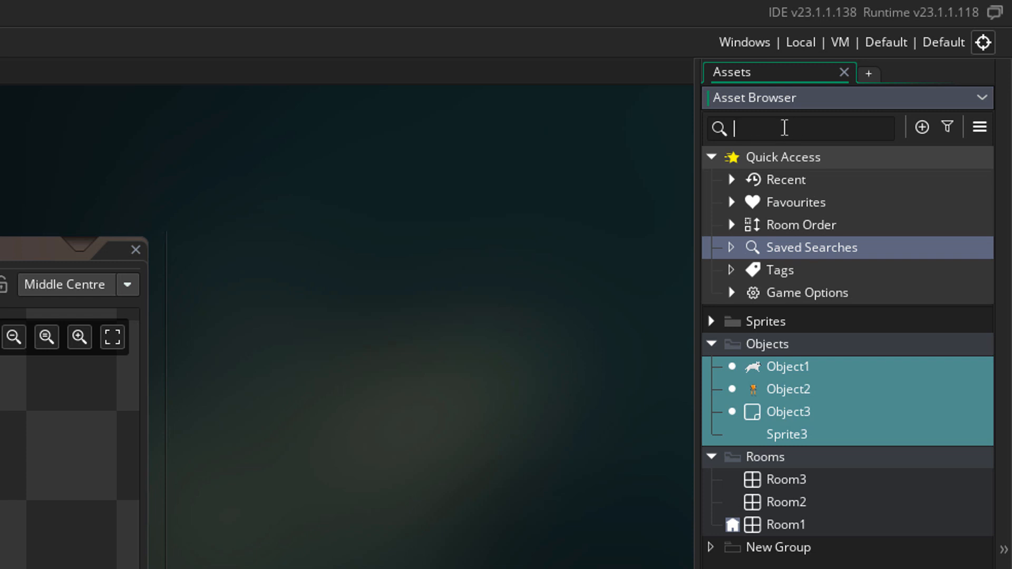
type("object")
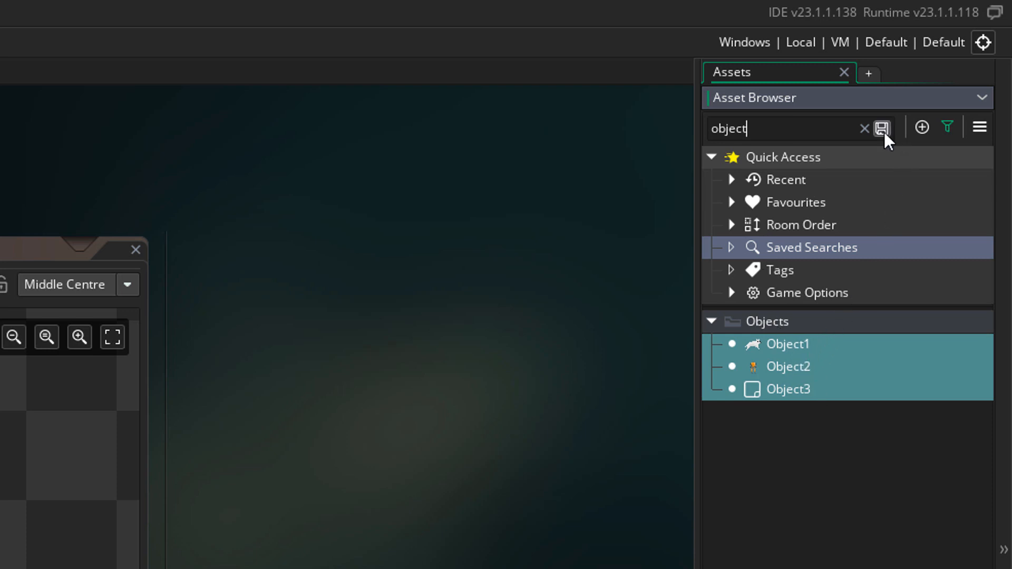
left_click(884, 126)
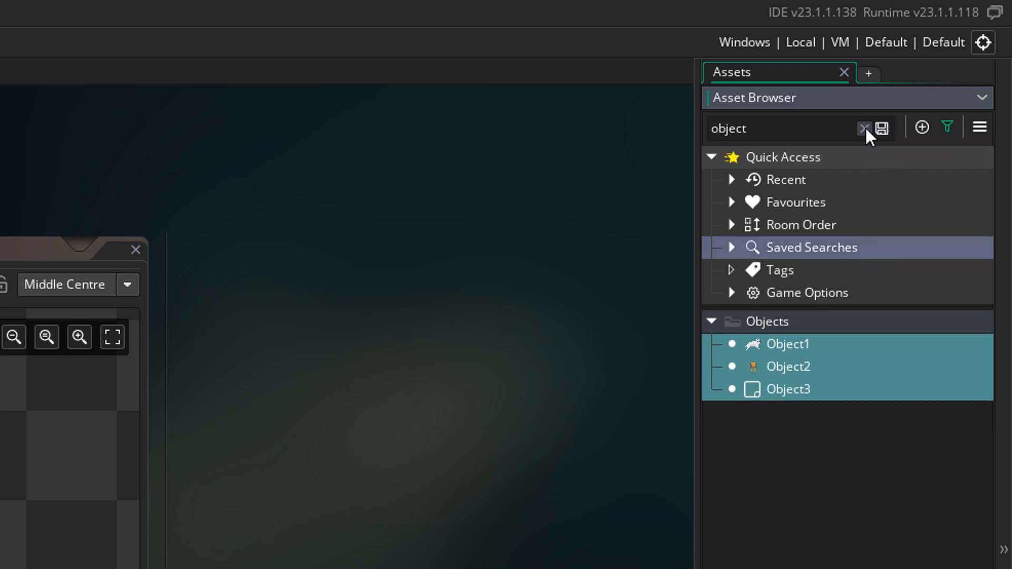
left_click(863, 127)
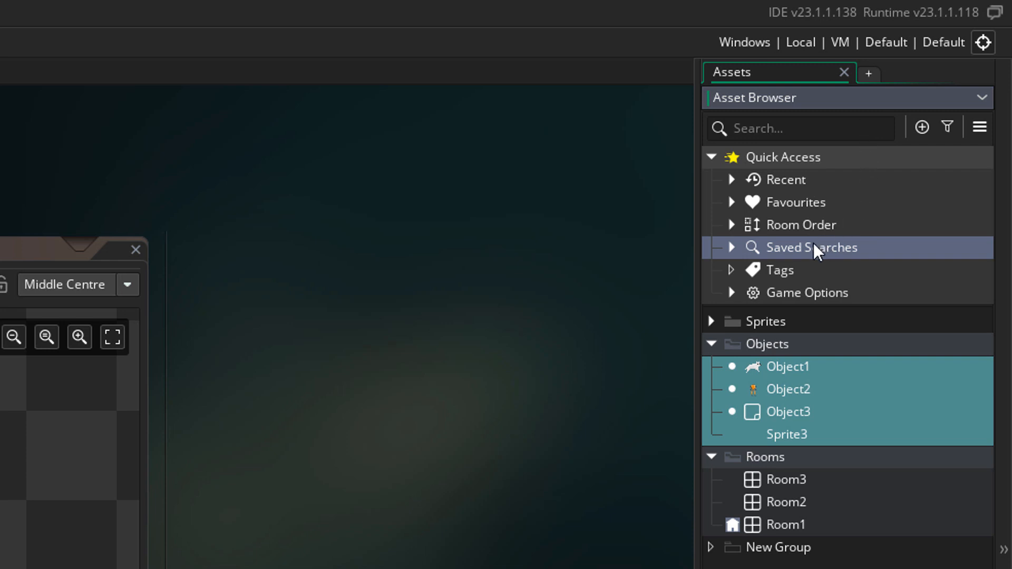
left_click(731, 247)
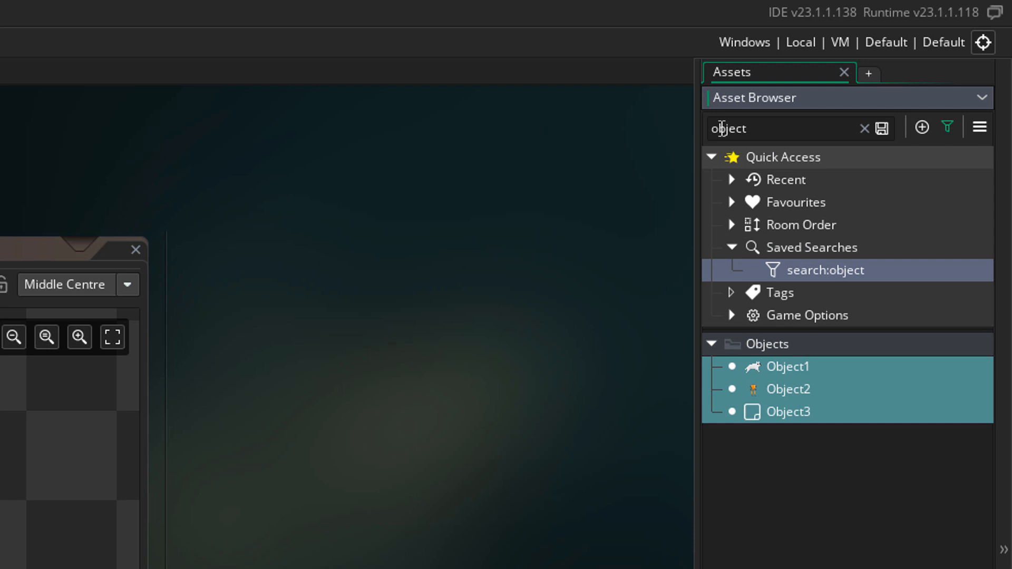
mouse_move(871, 167)
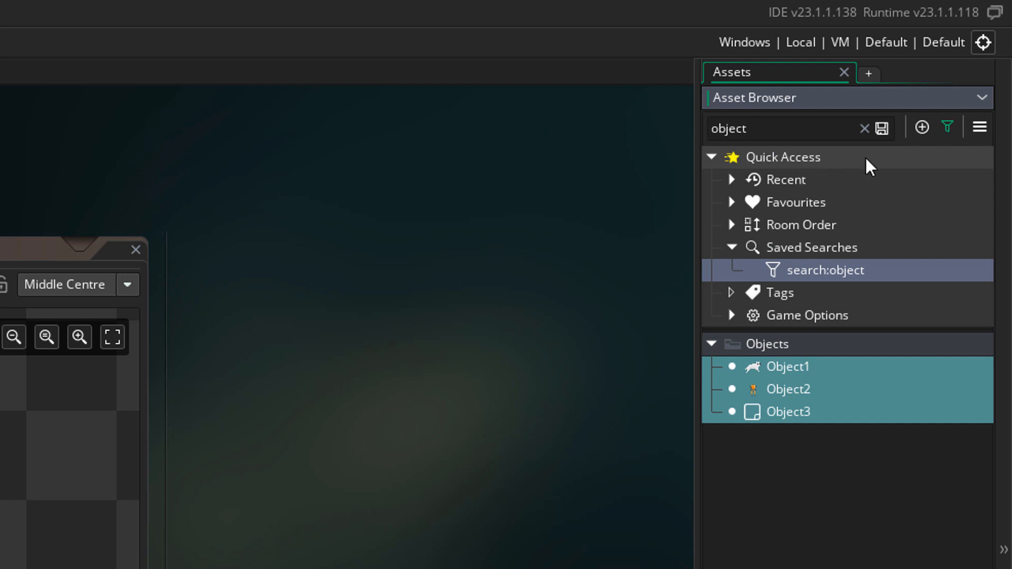
left_click(863, 127)
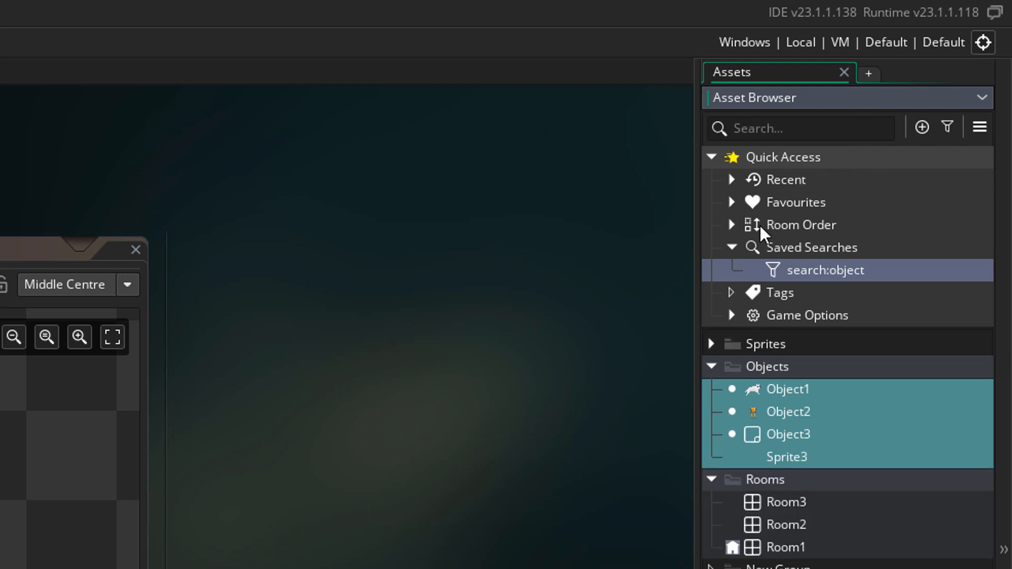
Collapse Saved Searches and select the objects to rename as oPlayer, oEnemy and oBoss.
left_click(731, 248)
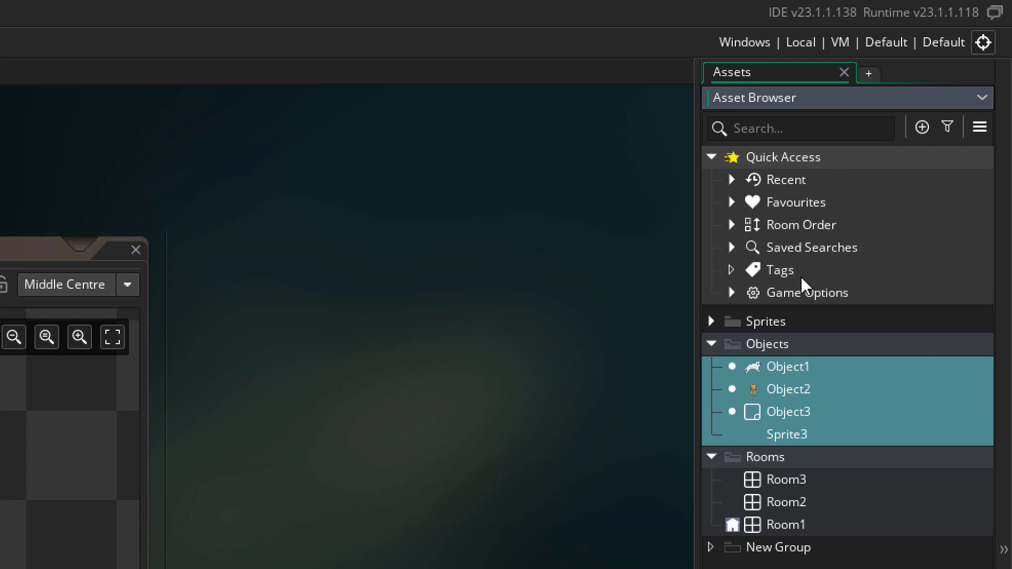
left_click(779, 269)
type("oBoss")
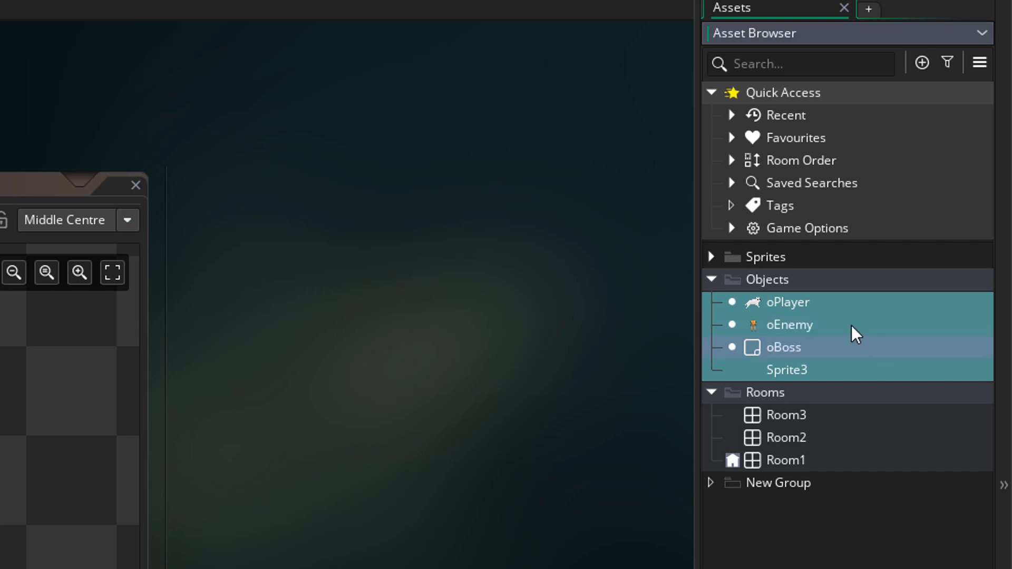
Tag oPlayer and oEnemy with Entity through Edit Tags.
right_click(767, 278)
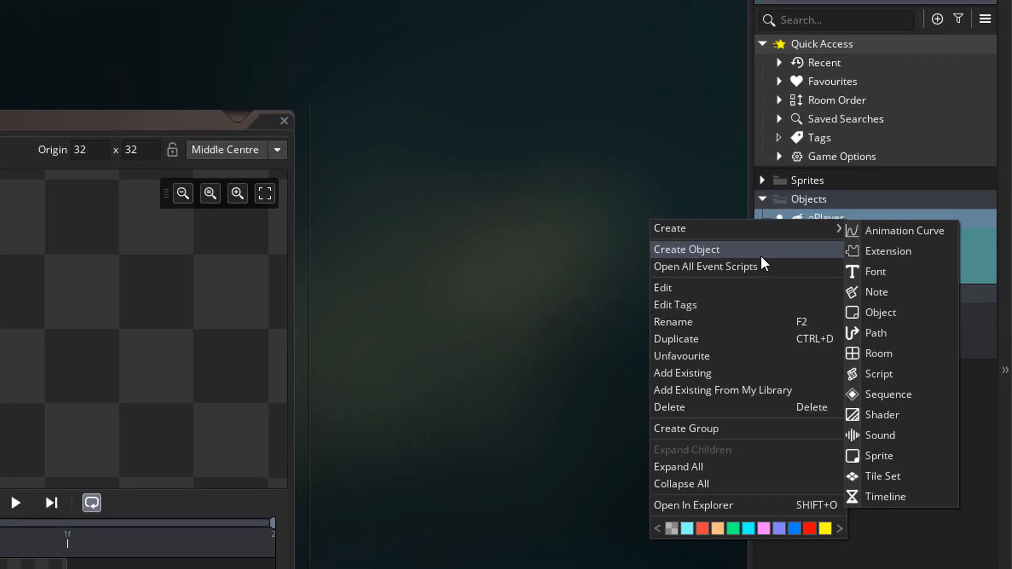
left_click(675, 304)
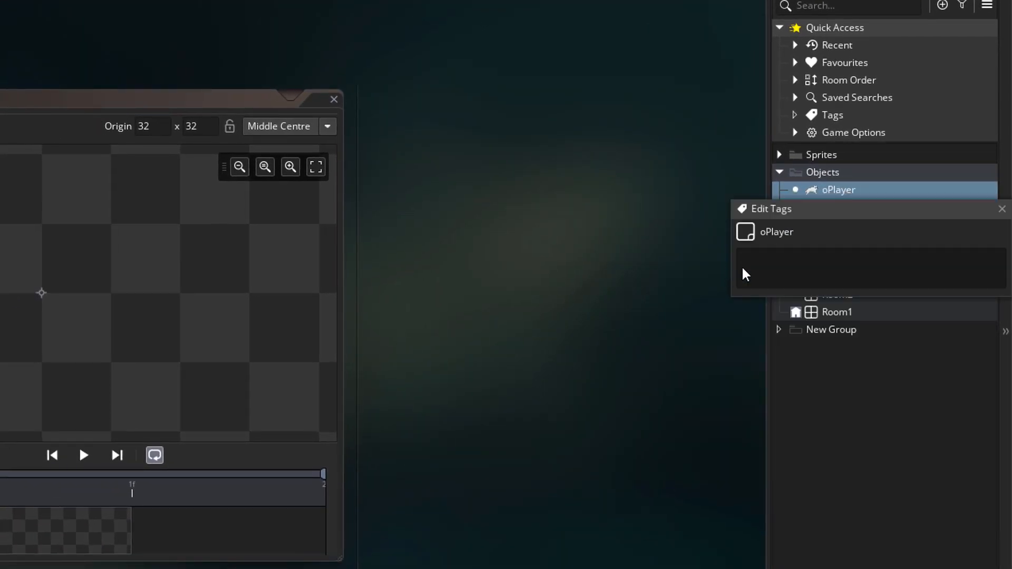
type("Entity")
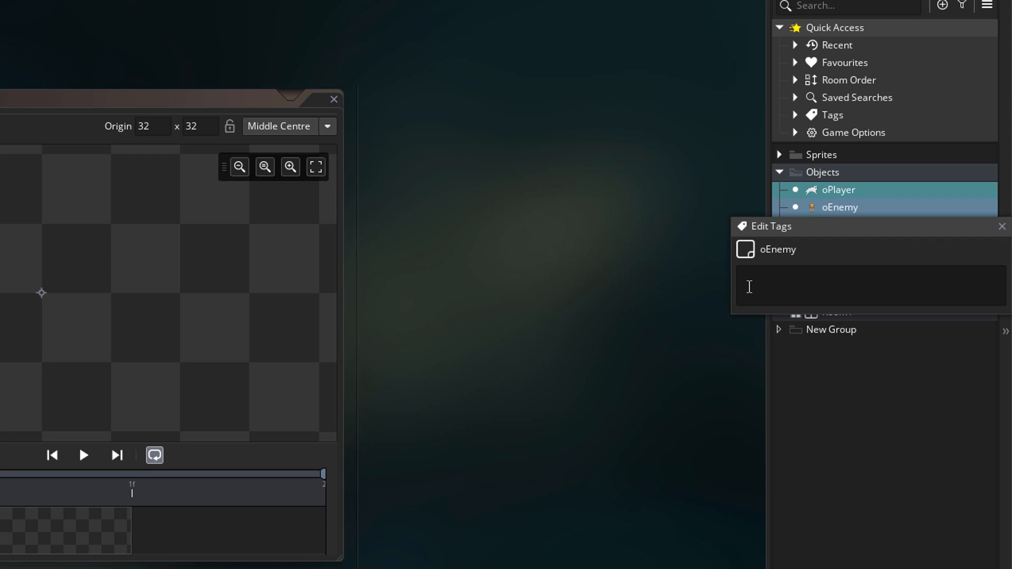
type("Entity Enemy")
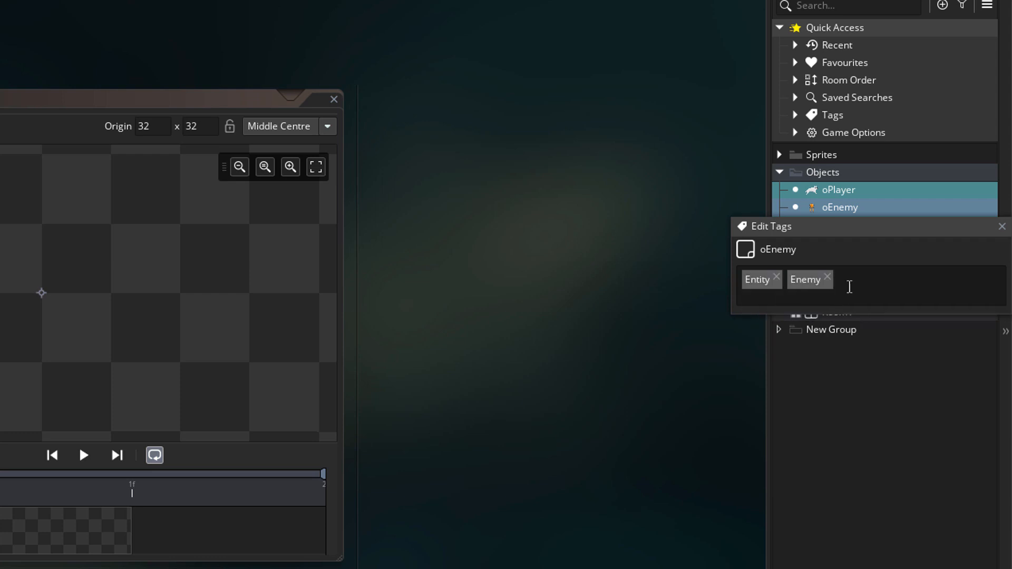
Tag oBoss with Entity and the existing Enemy tag.
left_click(1001, 226)
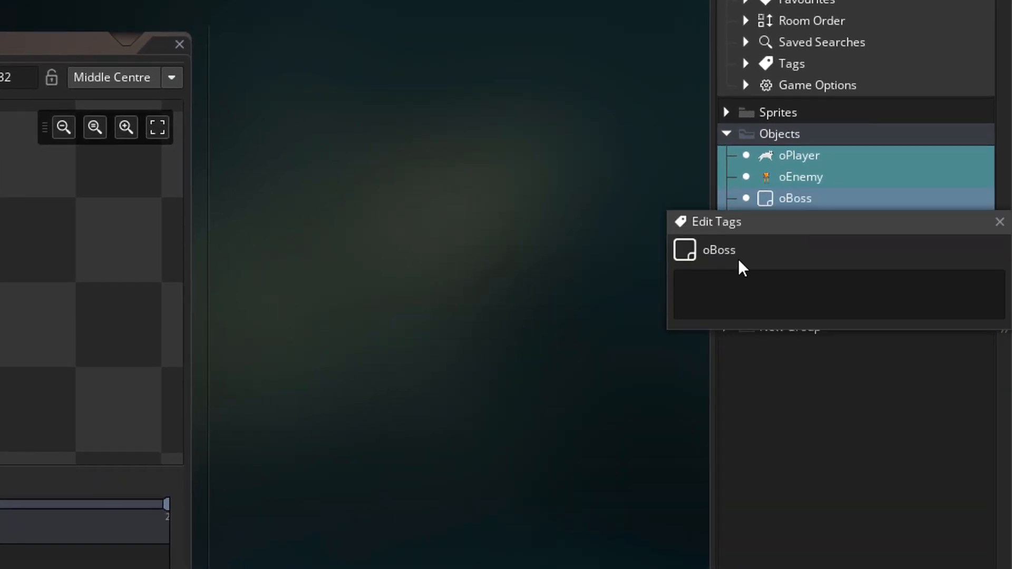
type("Ent")
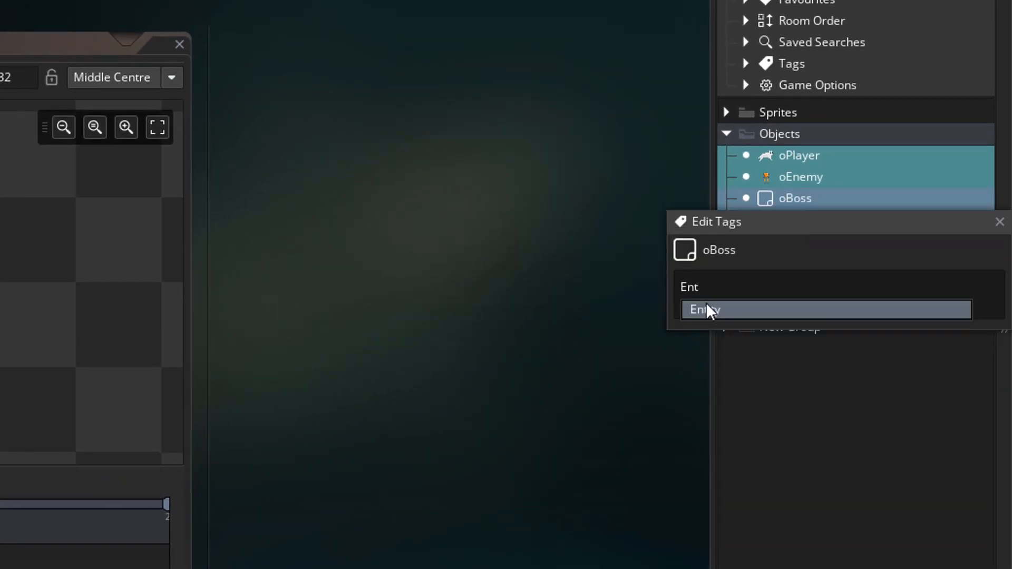
type("ity")
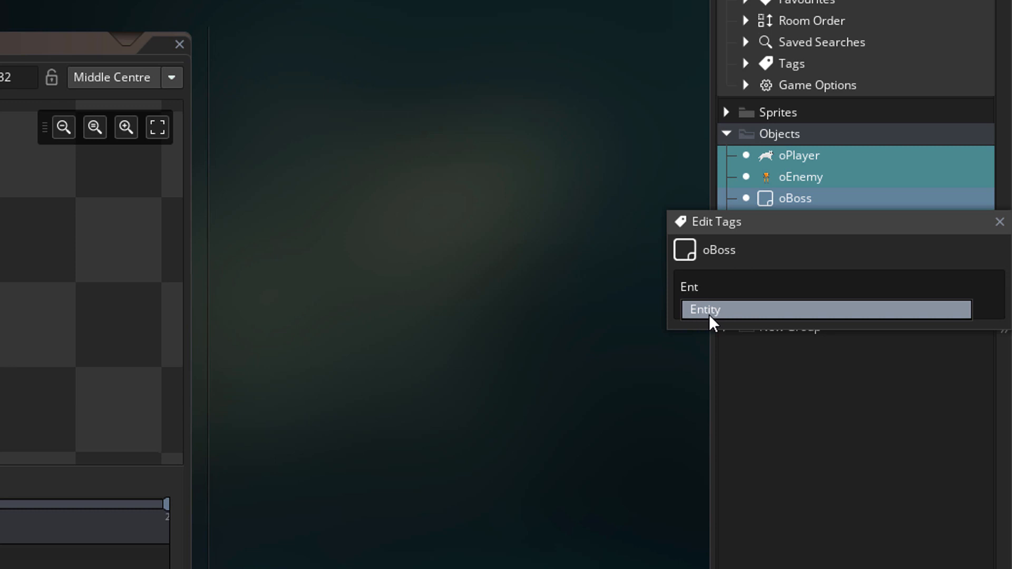
left_click(704, 309)
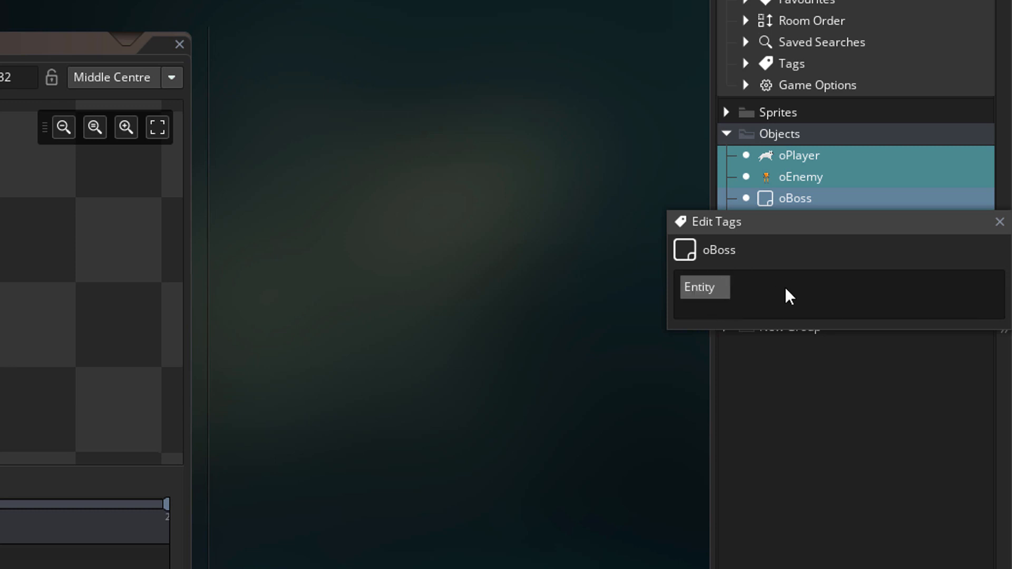
type("En")
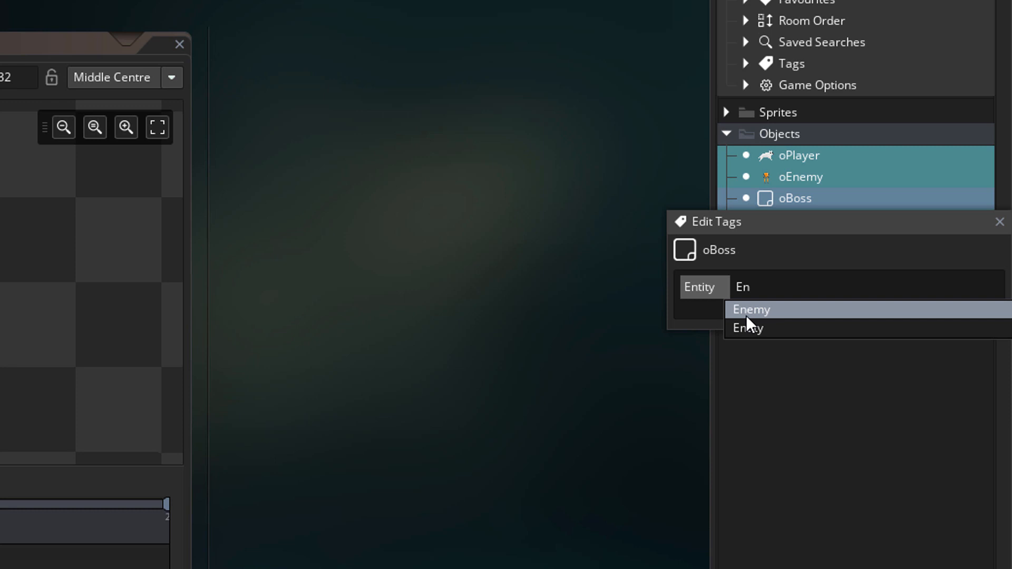
left_click(750, 309)
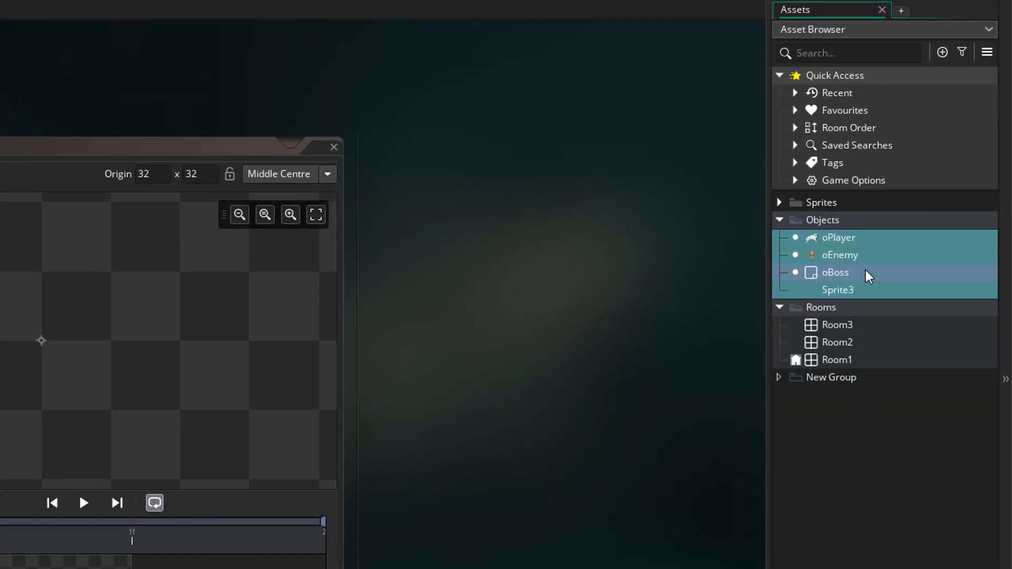
Filter the asset list by Enemy and Entity tags to show oPlayer, oEnemy and oBoss.
left_click(796, 163)
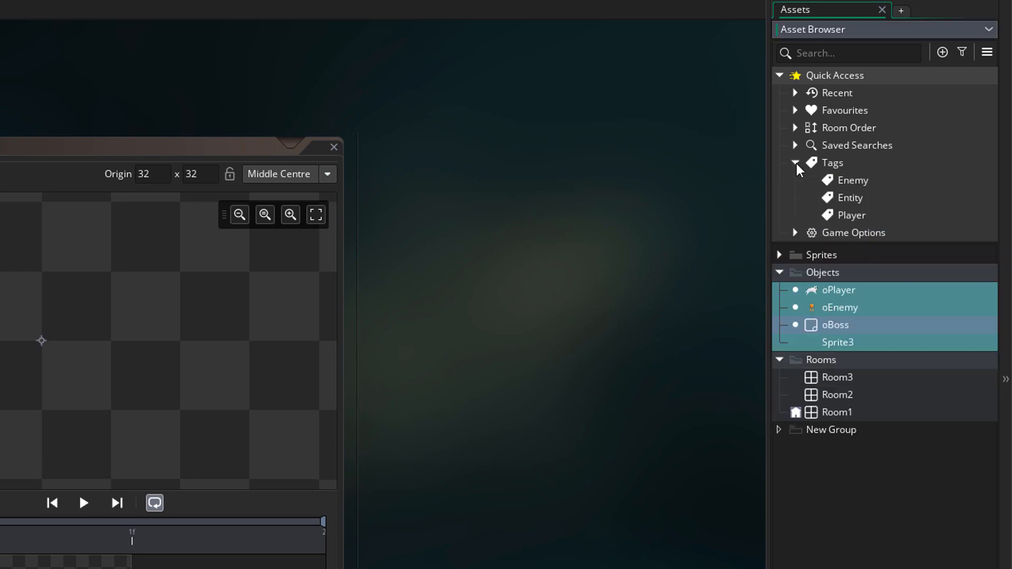
mouse_move(846, 211)
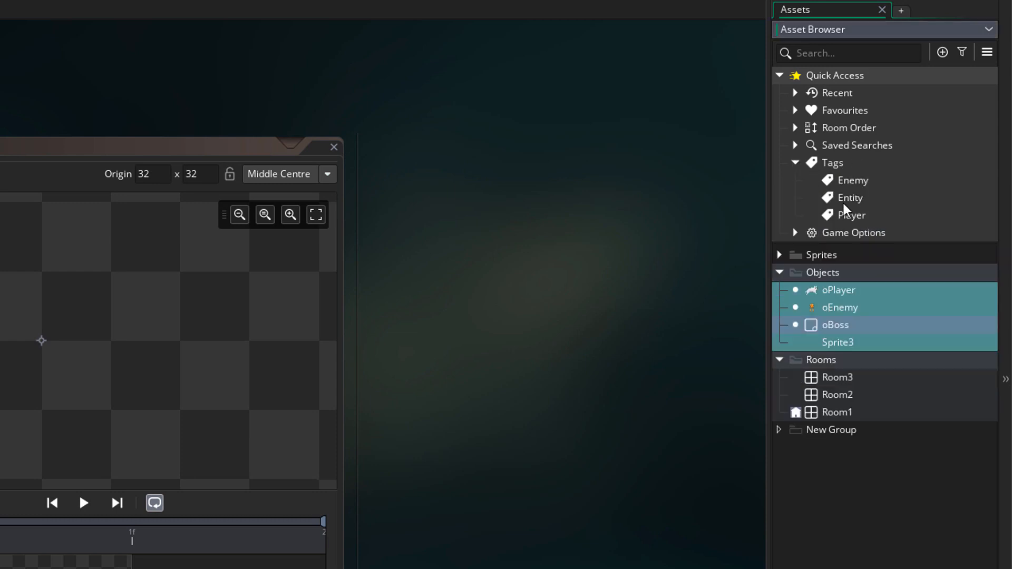
mouse_move(889, 208)
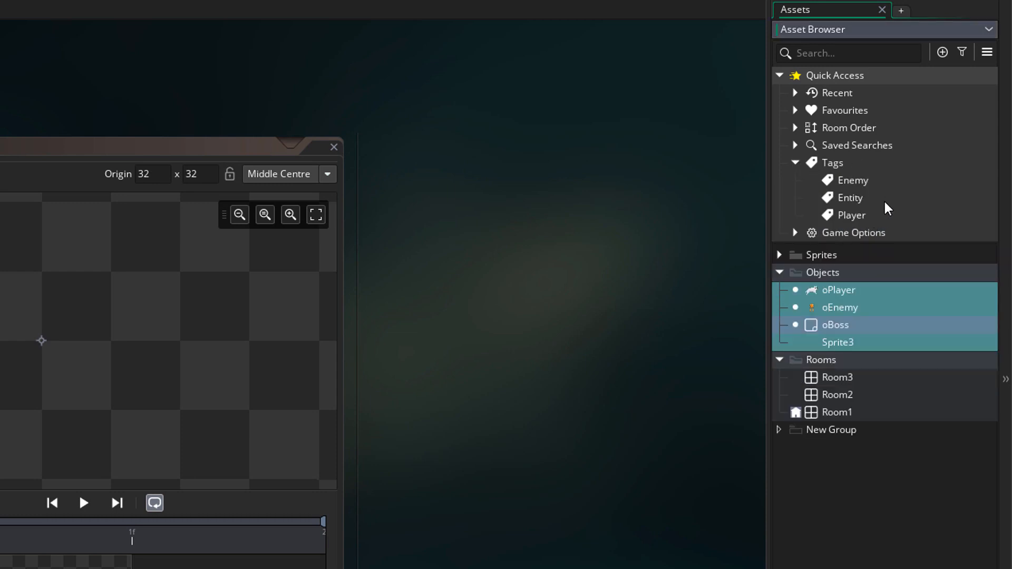
left_click(852, 178)
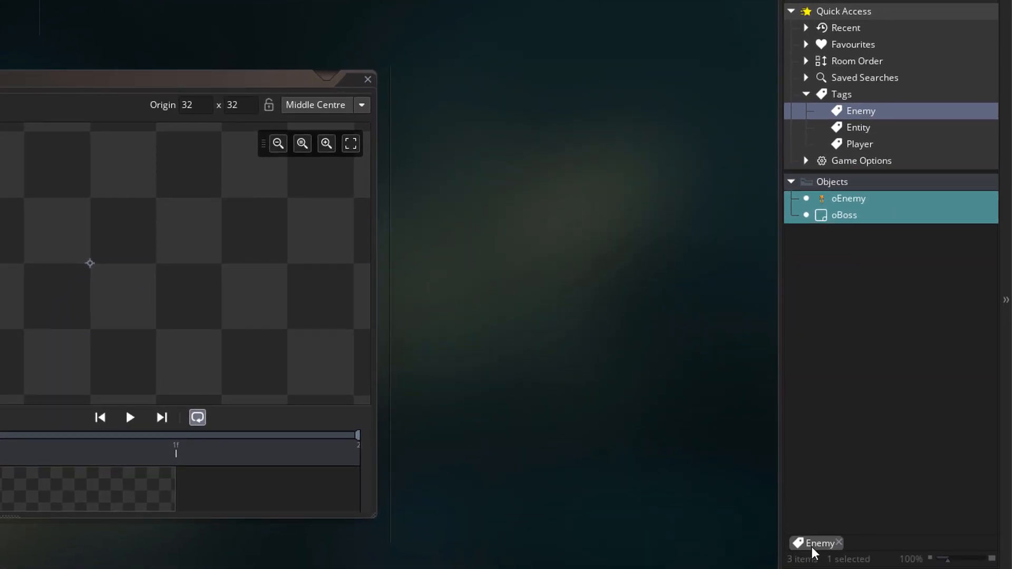
mouse_move(870, 248)
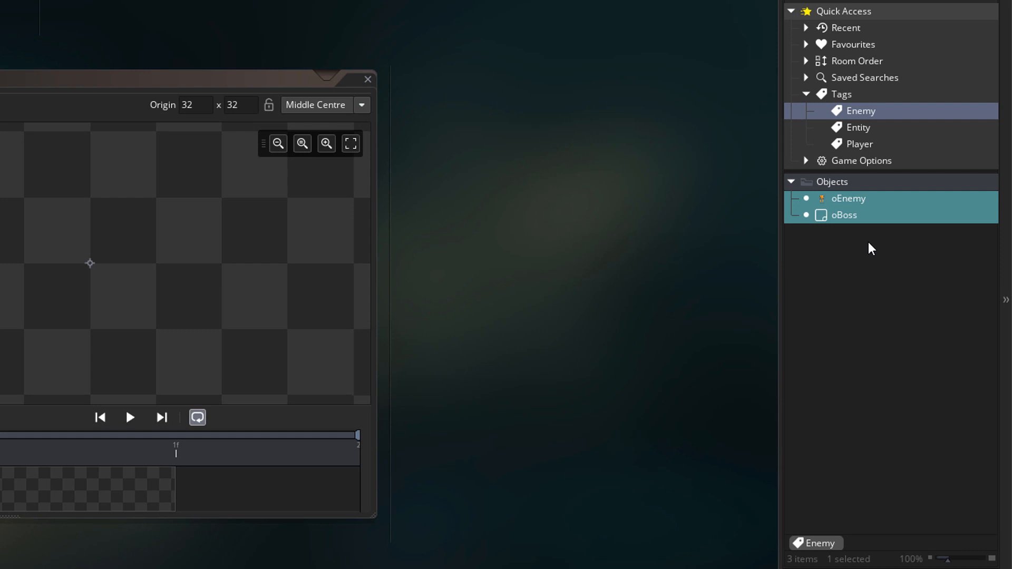
mouse_move(880, 222)
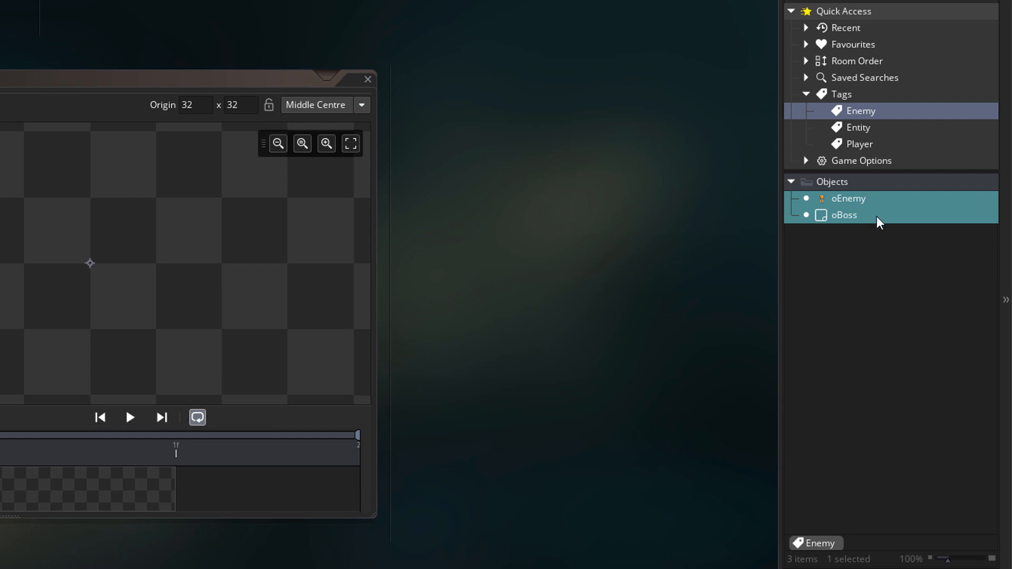
left_click(858, 127)
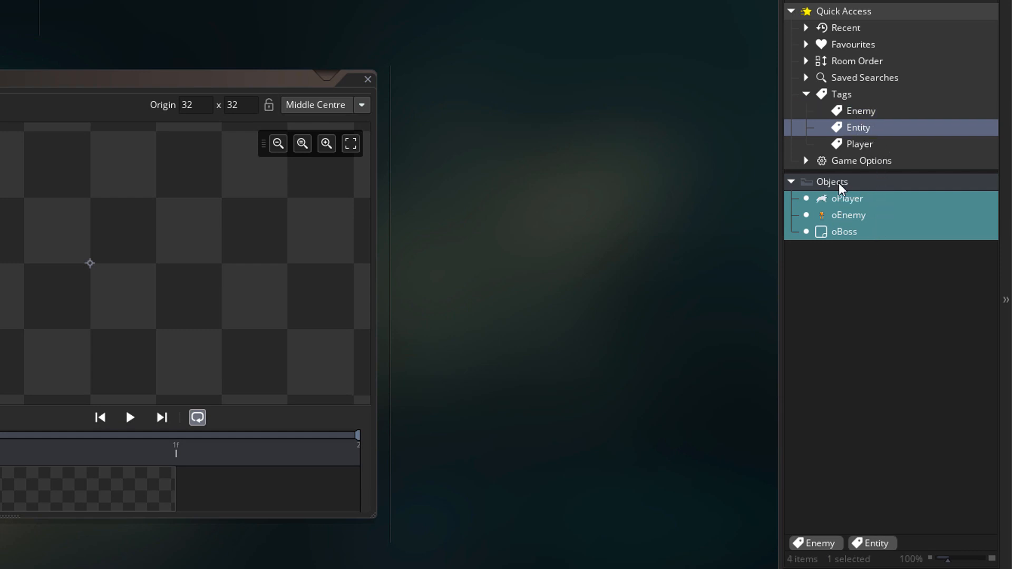
mouse_move(902, 549)
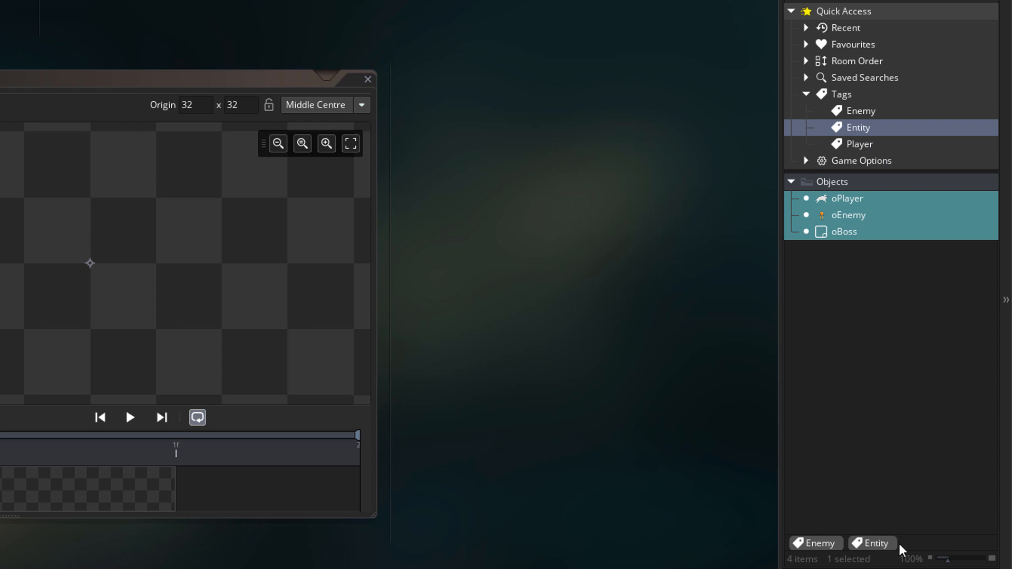
mouse_move(863, 201)
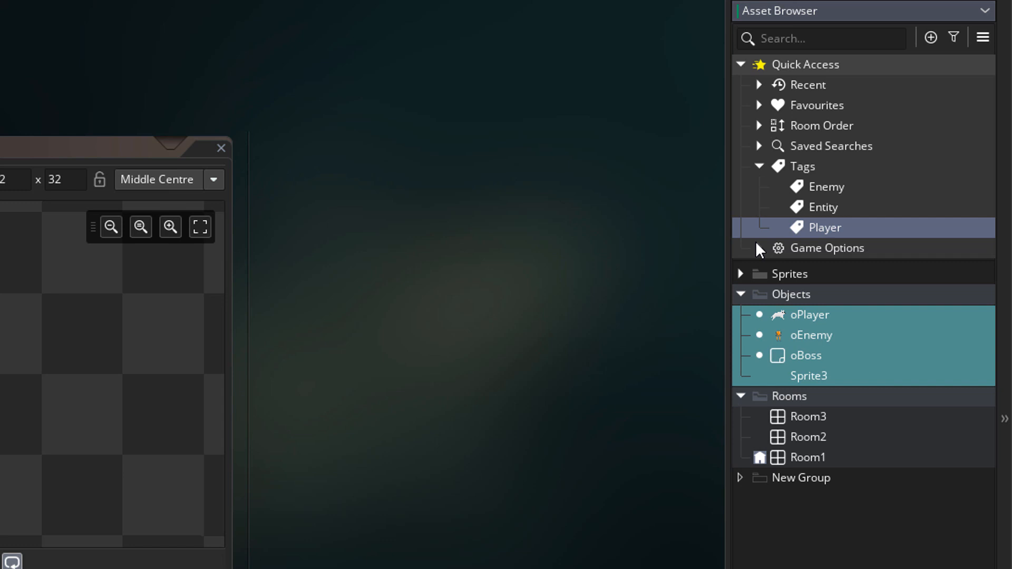
Expand Game Options to see the per-platform entries, then fold them away again.
left_click(740, 248)
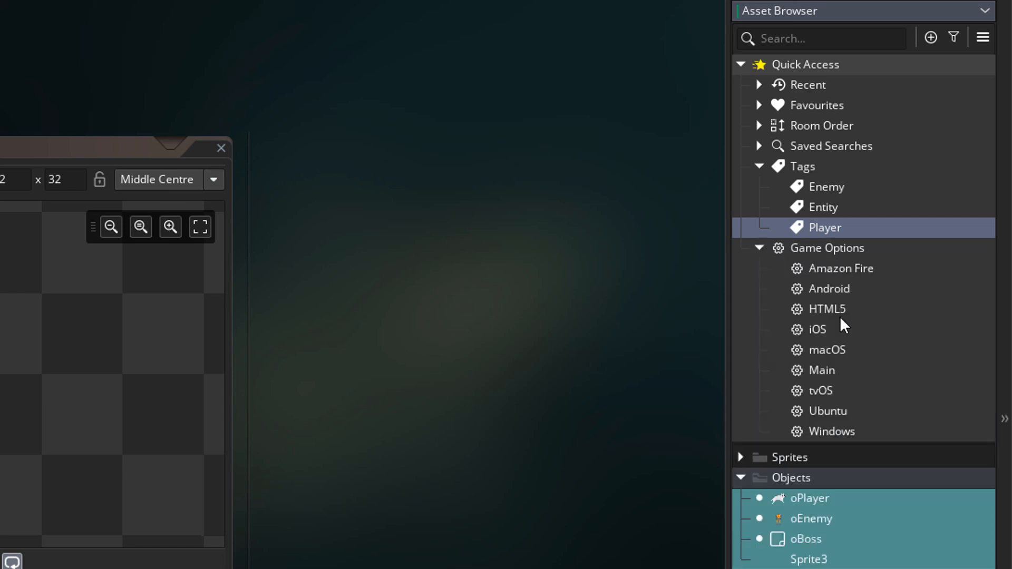
mouse_move(814, 256)
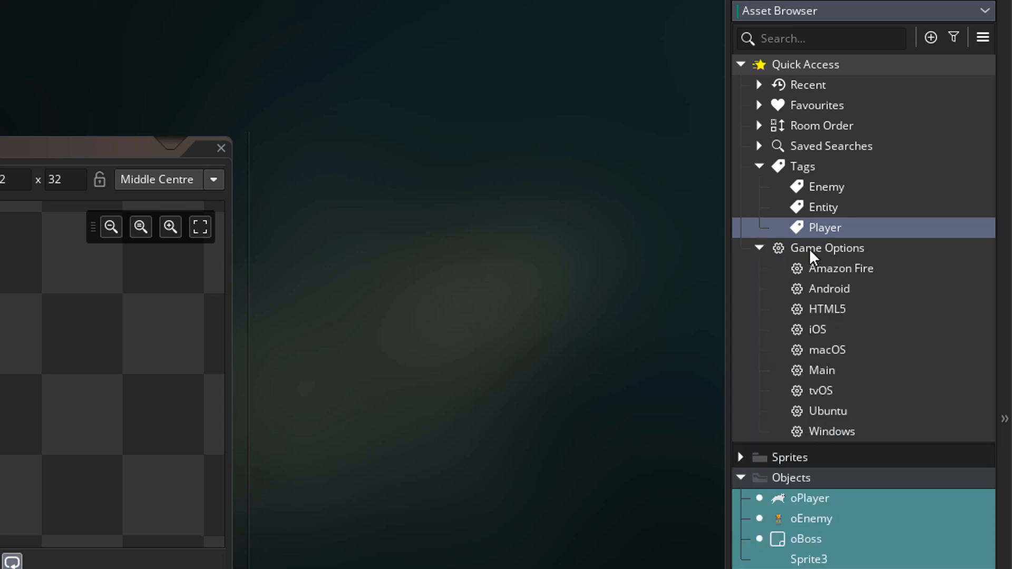
left_click(740, 64)
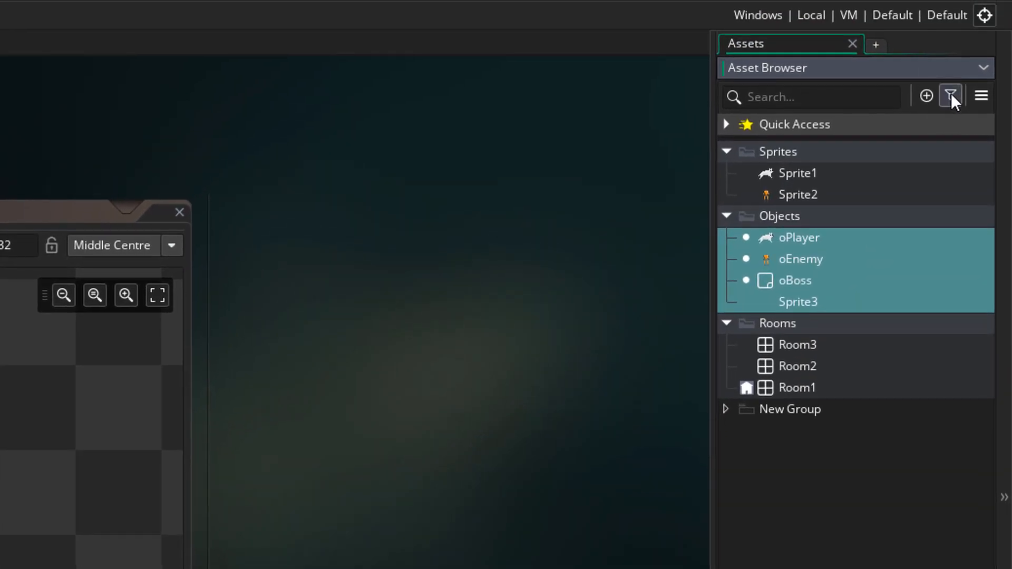
Sort the assets A–Z, then Z–A, then restore Custom Order in the filter panel.
left_click(949, 96)
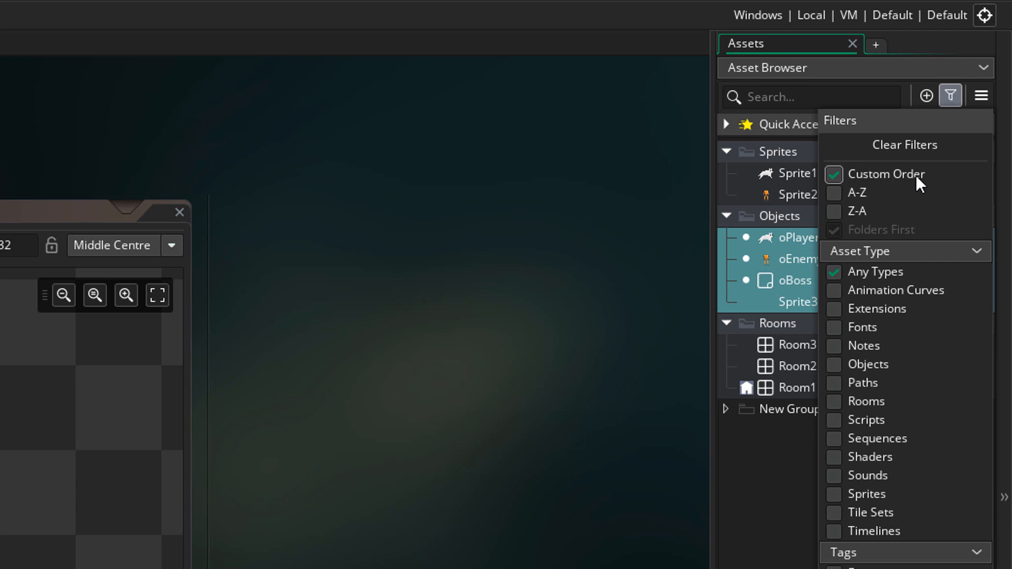
mouse_move(898, 189)
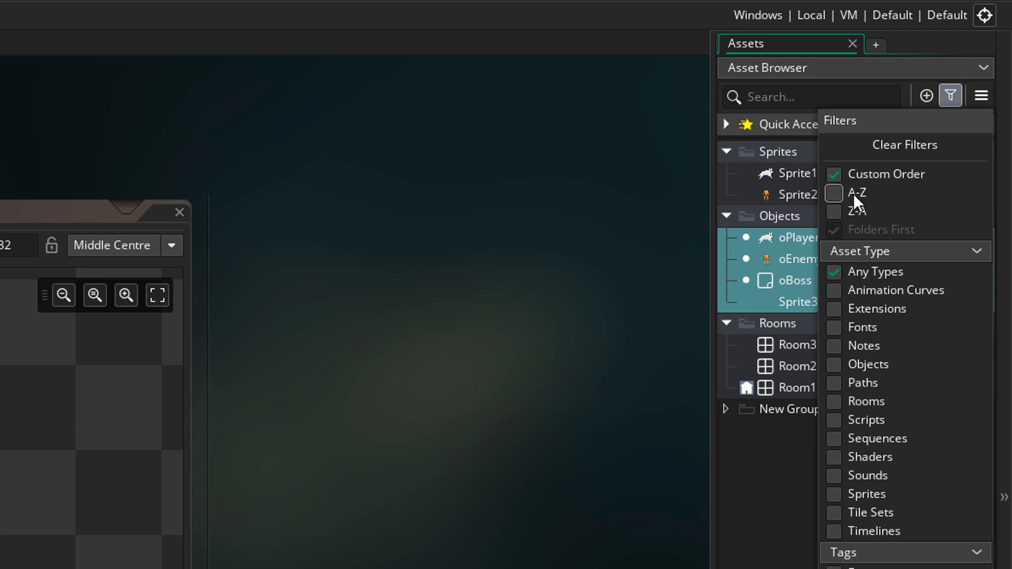
left_click(833, 193)
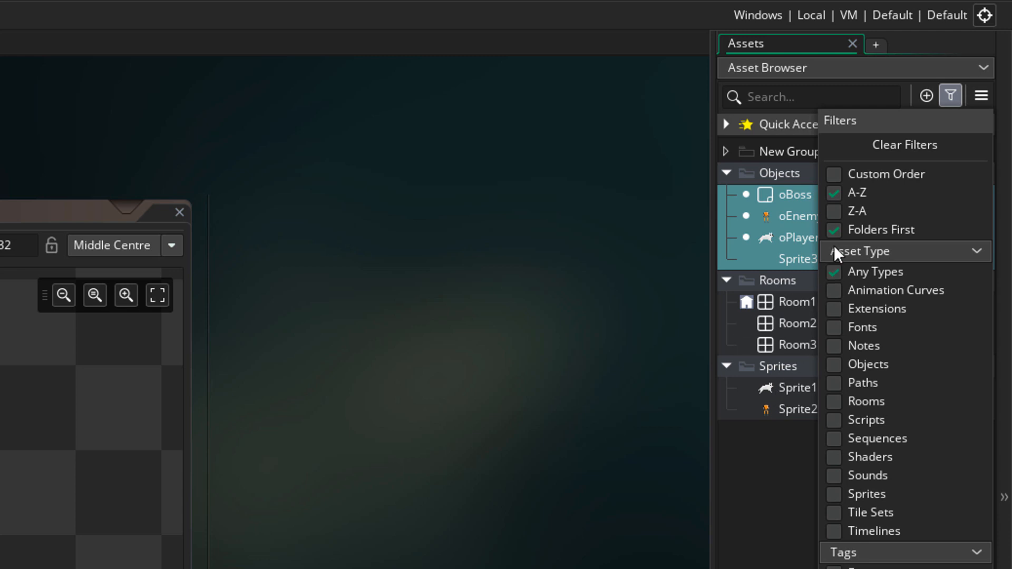
left_click(834, 211)
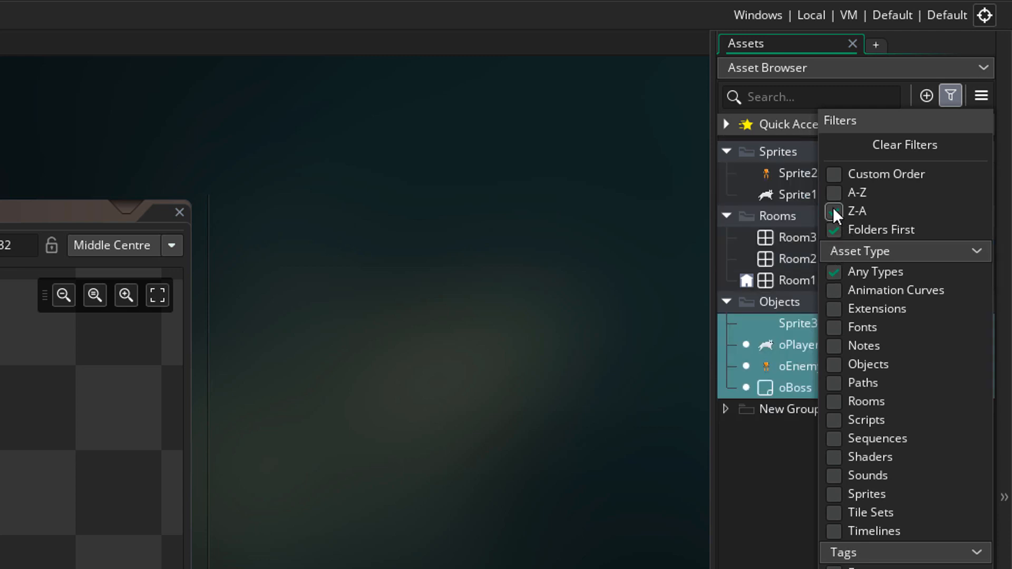
left_click(833, 211)
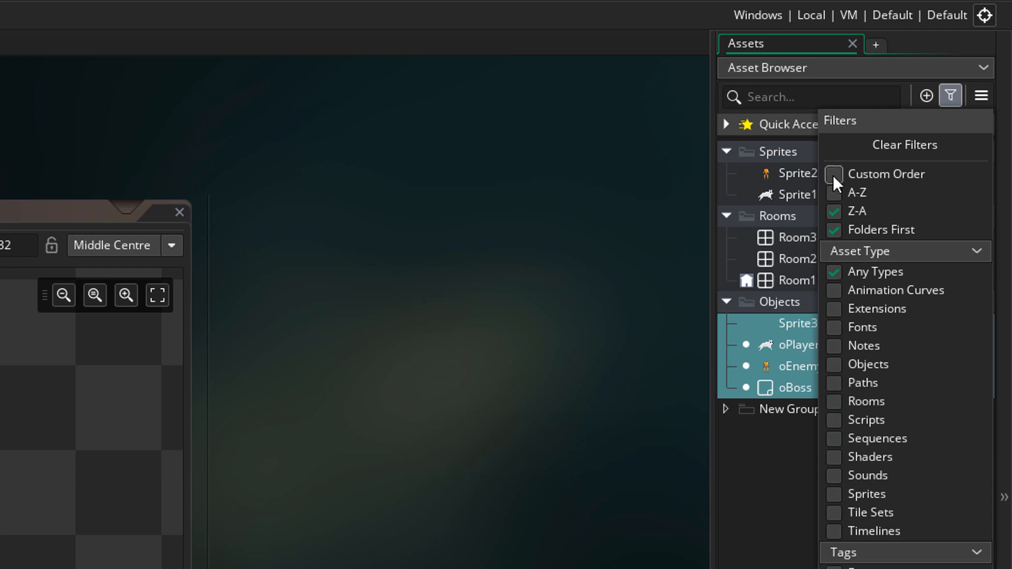
left_click(834, 173)
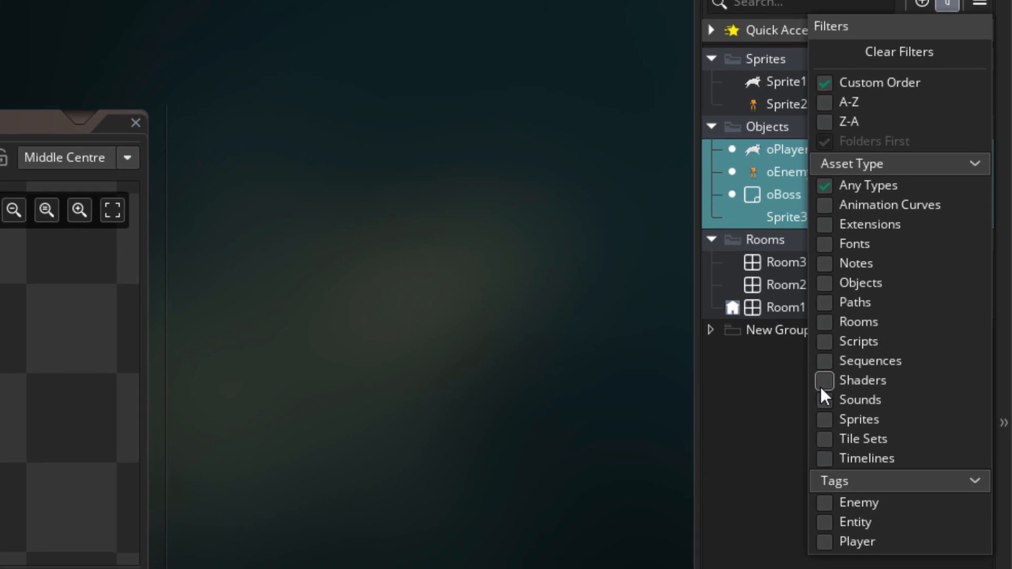
Filter to Objects only, then the Enemy tag, then clear both filters to show every asset.
left_click(824, 282)
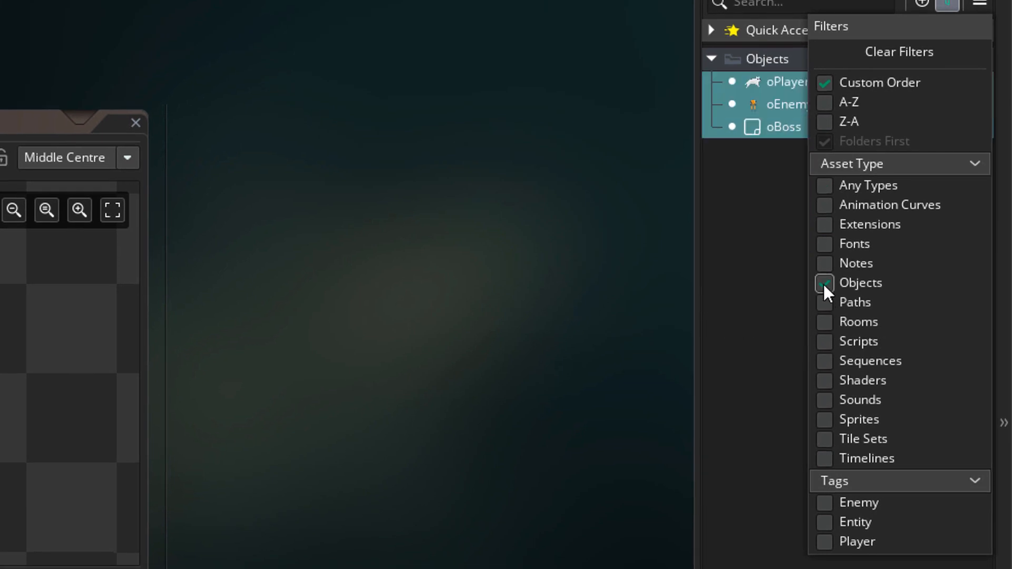
left_click(824, 283)
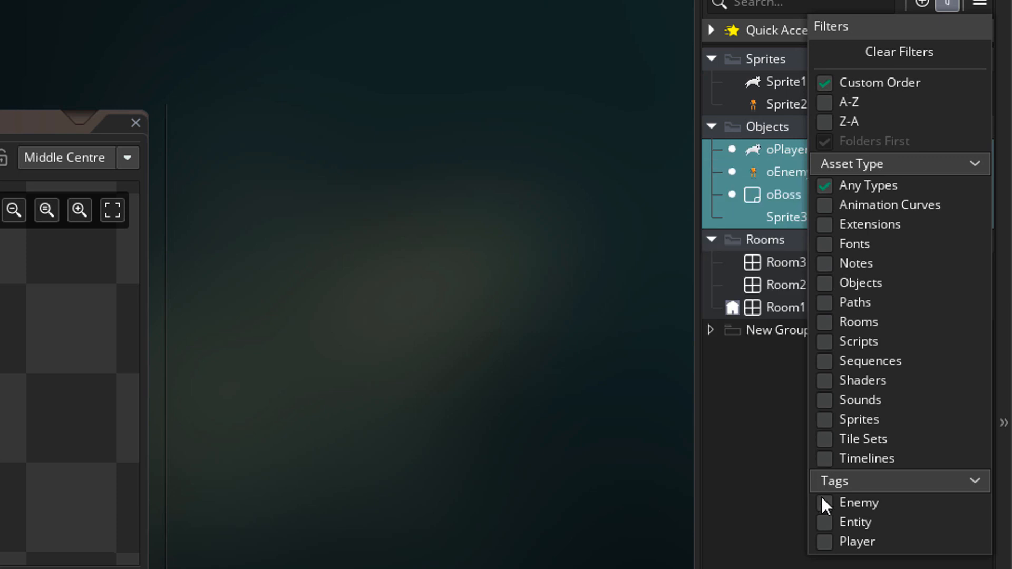
mouse_move(825, 523)
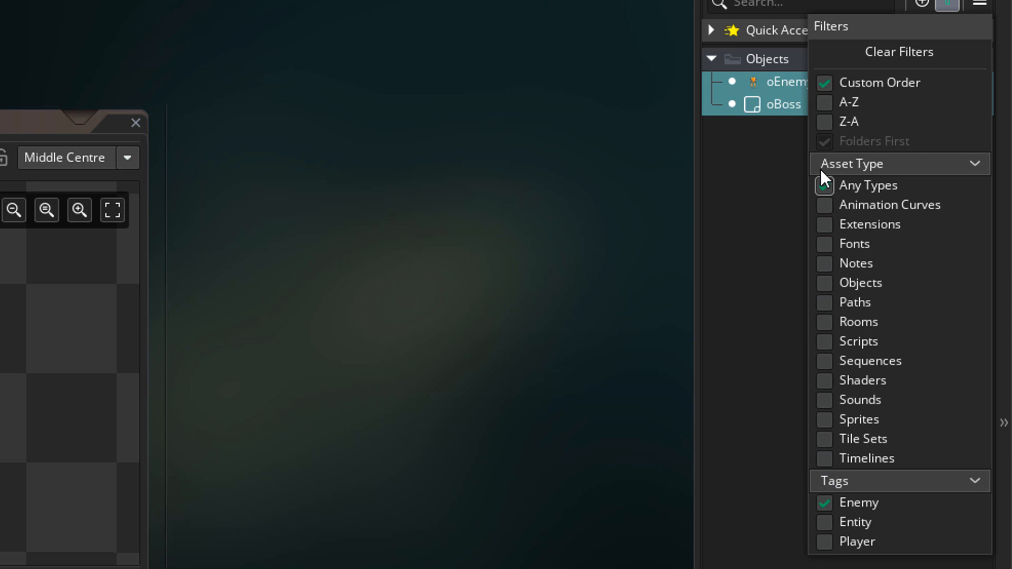
left_click(824, 502)
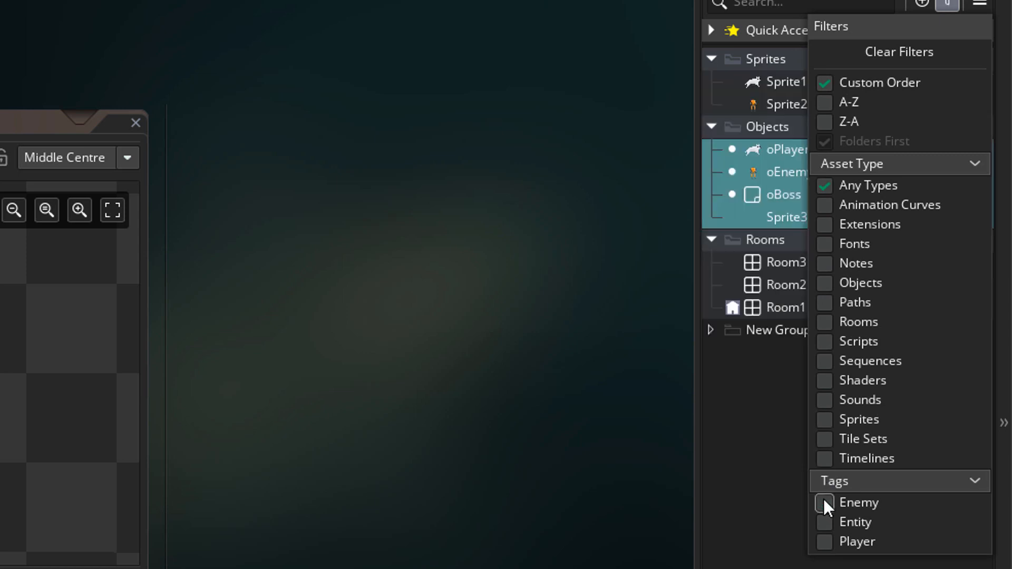
left_click(824, 541)
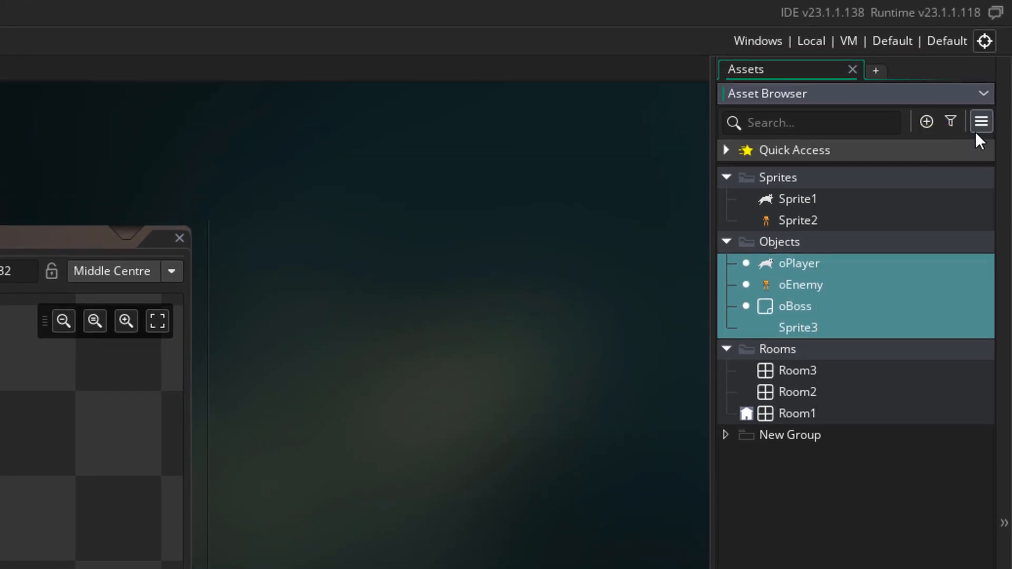
left_click(980, 122)
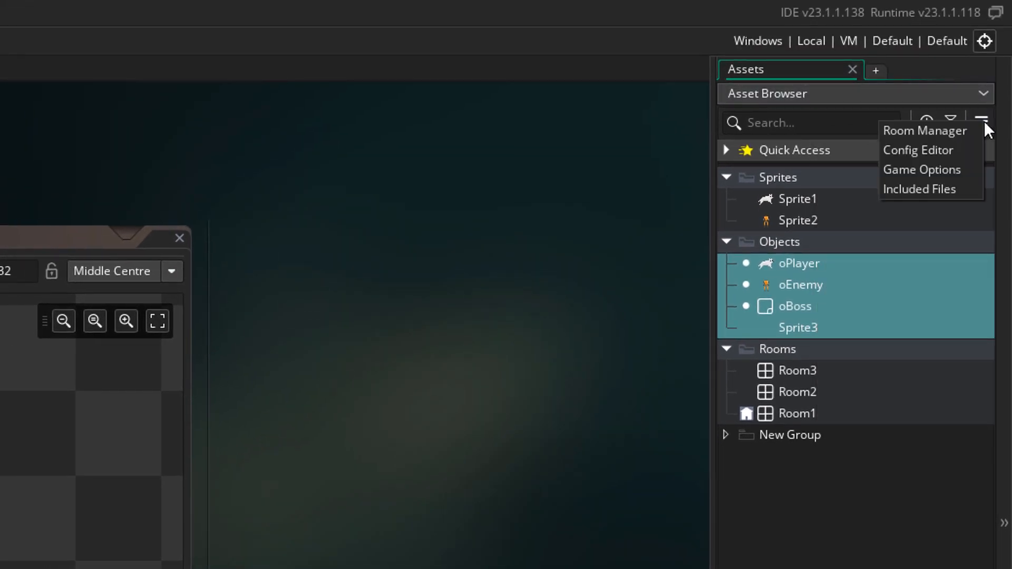
mouse_move(924, 130)
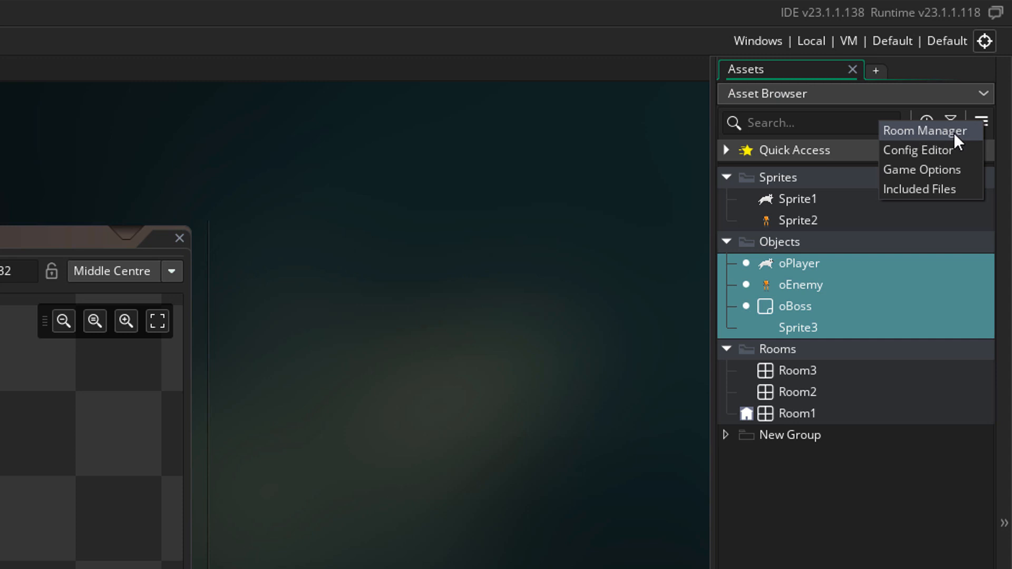
mouse_move(920, 150)
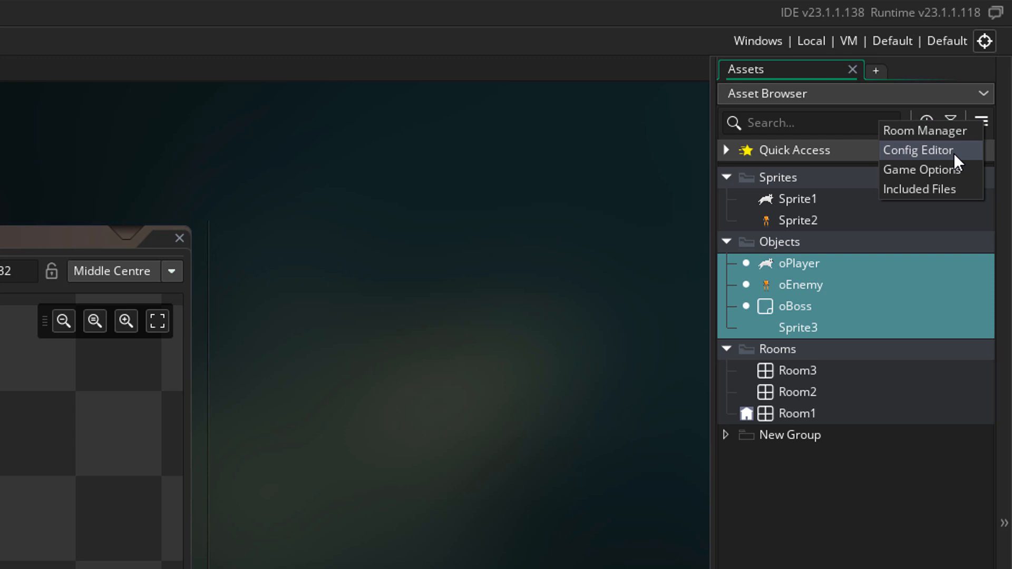
left_click(916, 150)
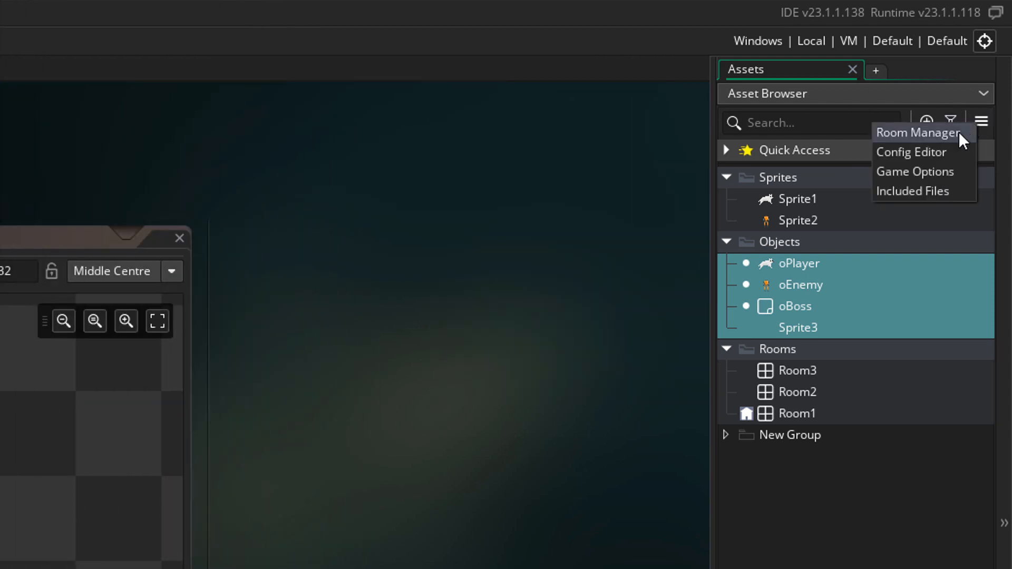
mouse_move(914, 171)
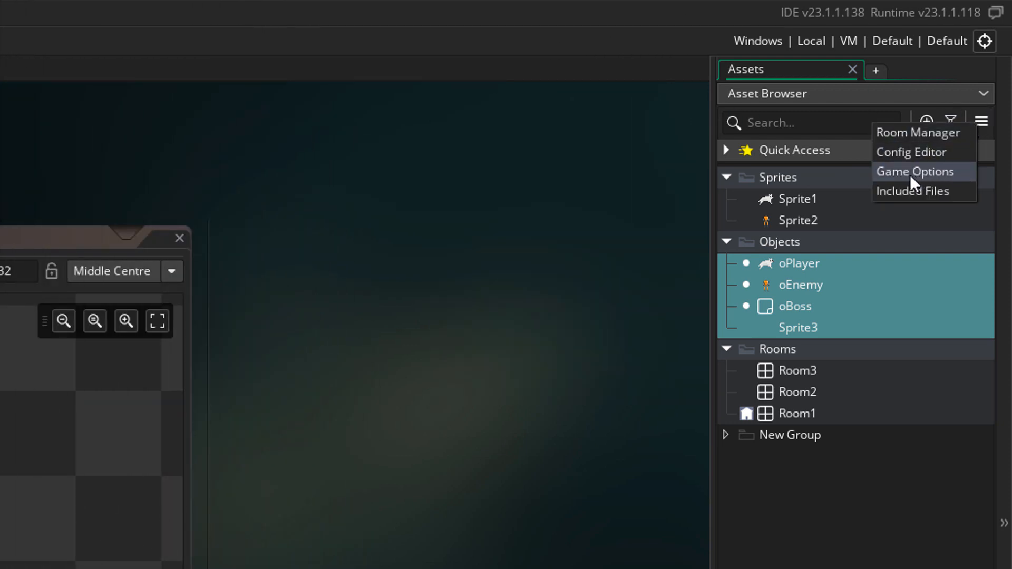
left_click(912, 190)
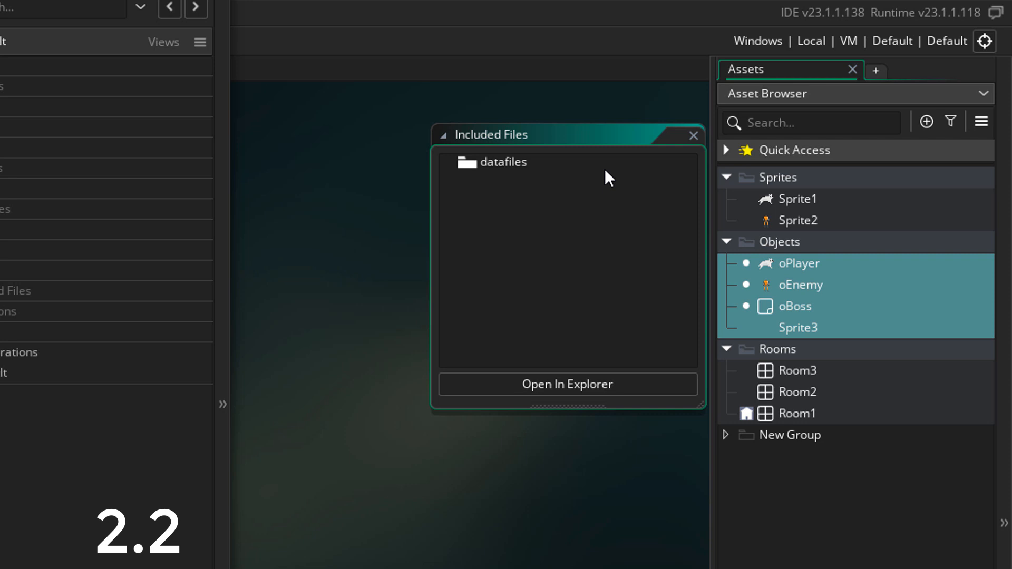
left_click(693, 136)
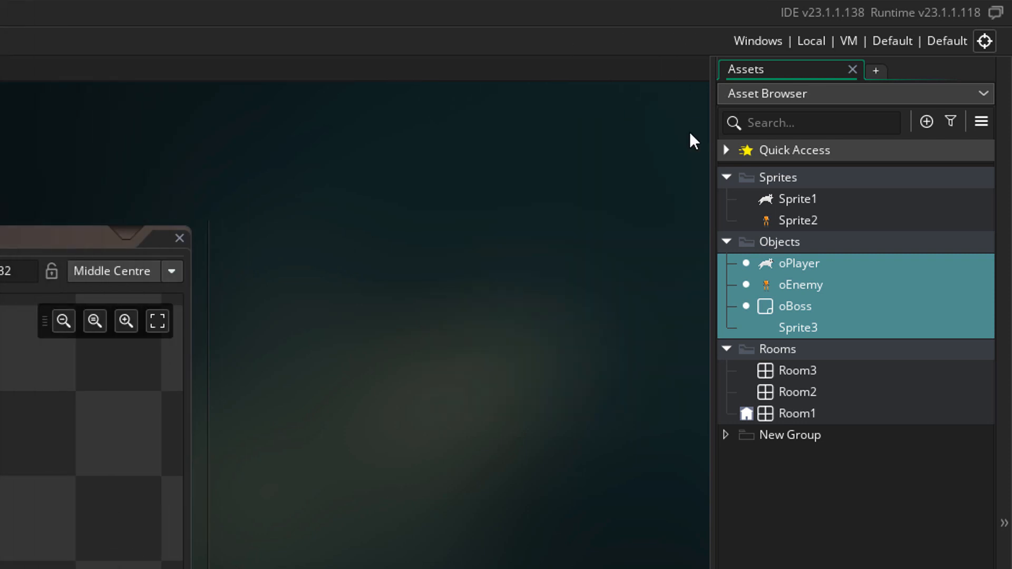
mouse_move(799, 425)
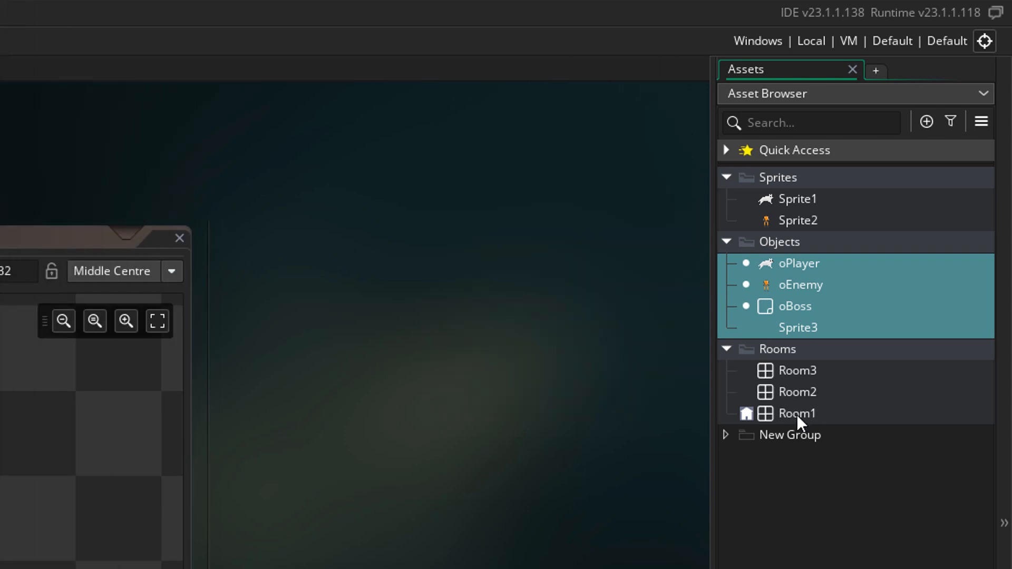
Open Room1 from the Rooms folder in the room editor.
double_click(796, 413)
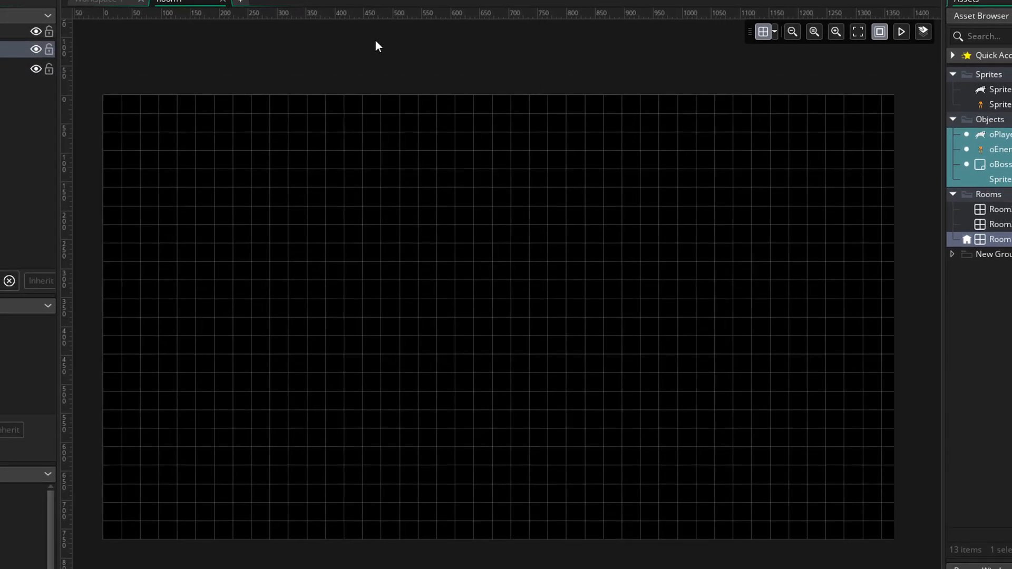
mouse_move(715, 24)
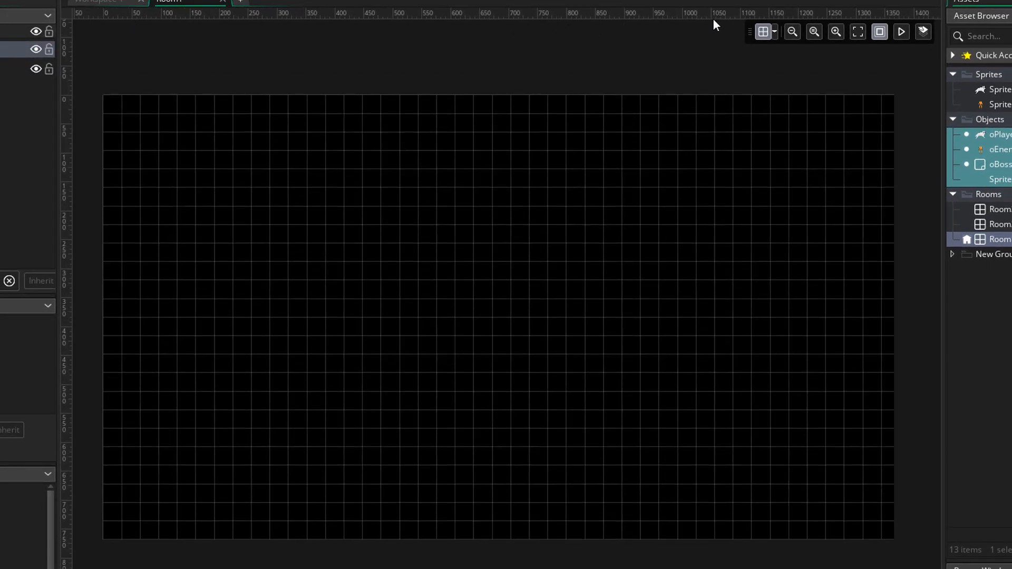